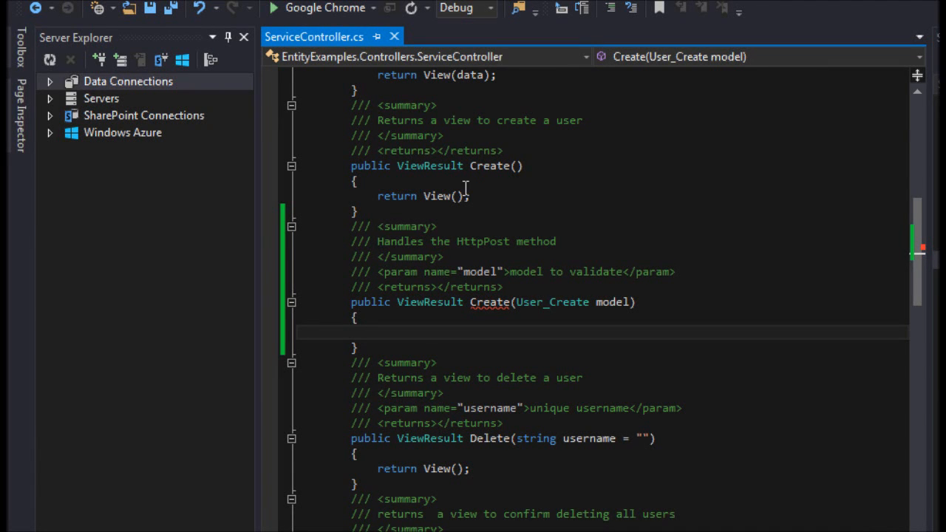
{"action": "mouse_move", "coordinate": [466, 189]}
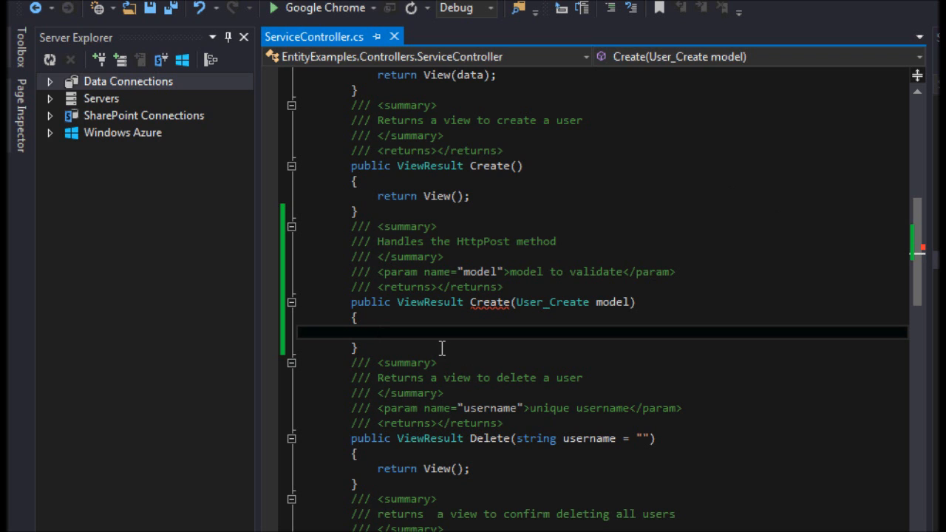
{"action": "mouse_move", "coordinate": [497, 343]}
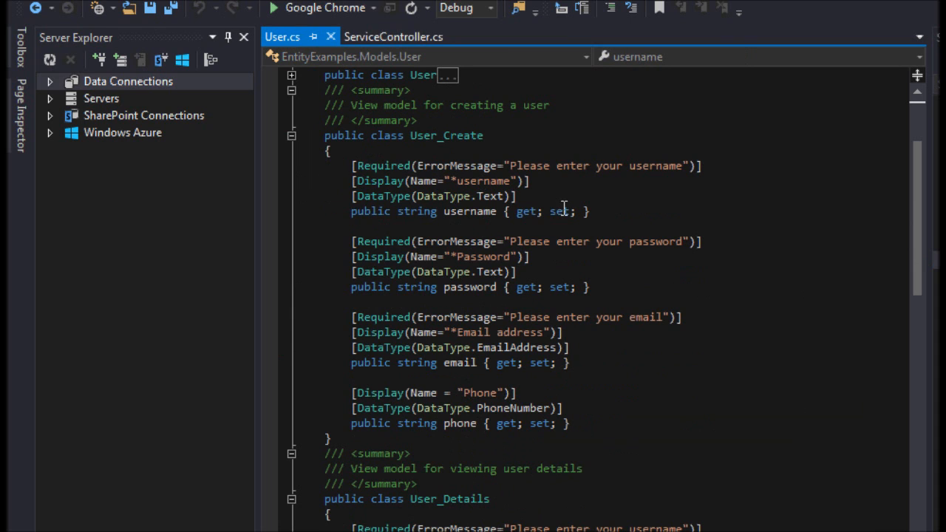
Step: Review User_Create's username, password, email and phone validation, then return to ServiceController.cs
{"action": "left_click", "coordinate": [358, 165]}
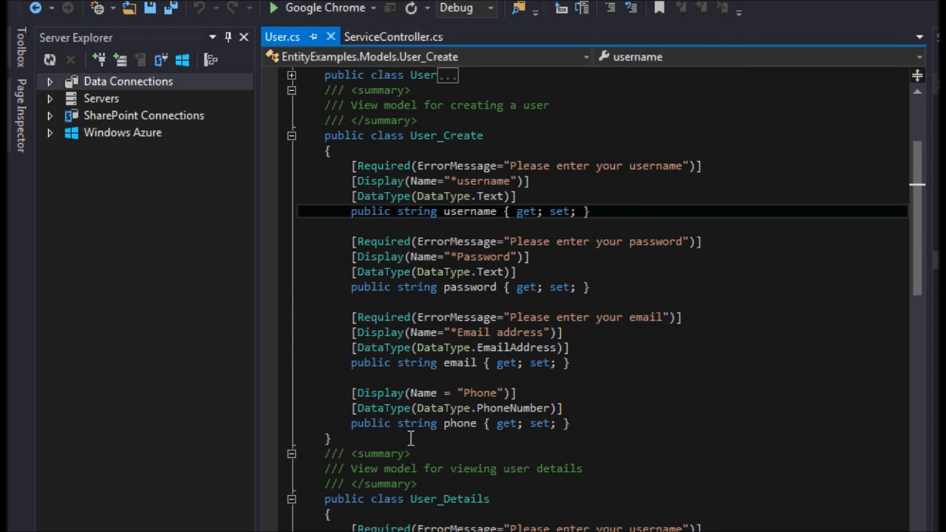
{"action": "mouse_move", "coordinate": [384, 243]}
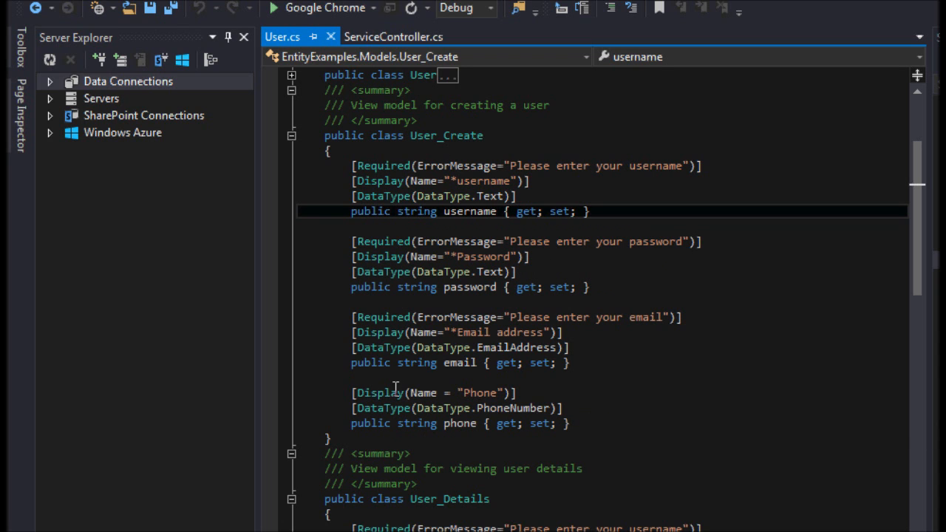
{"action": "mouse_move", "coordinate": [442, 154]}
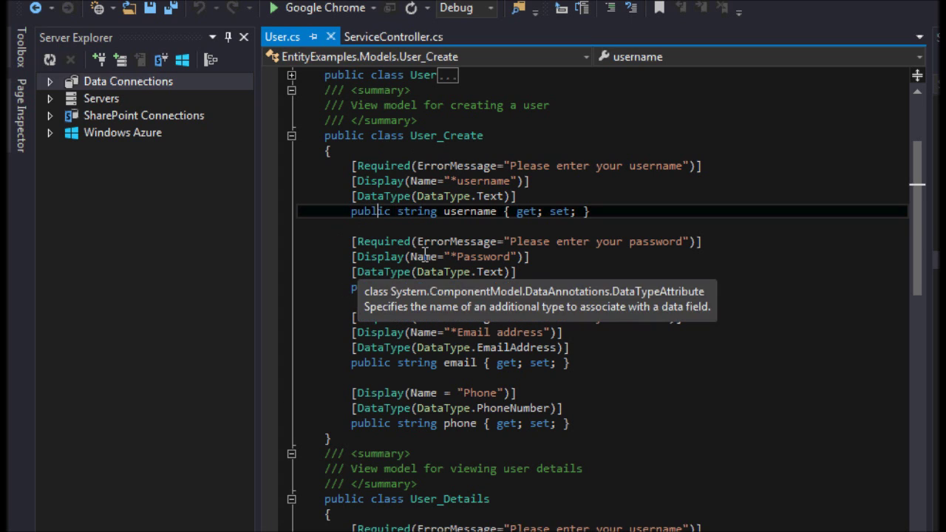
{"action": "mouse_move", "coordinate": [455, 378]}
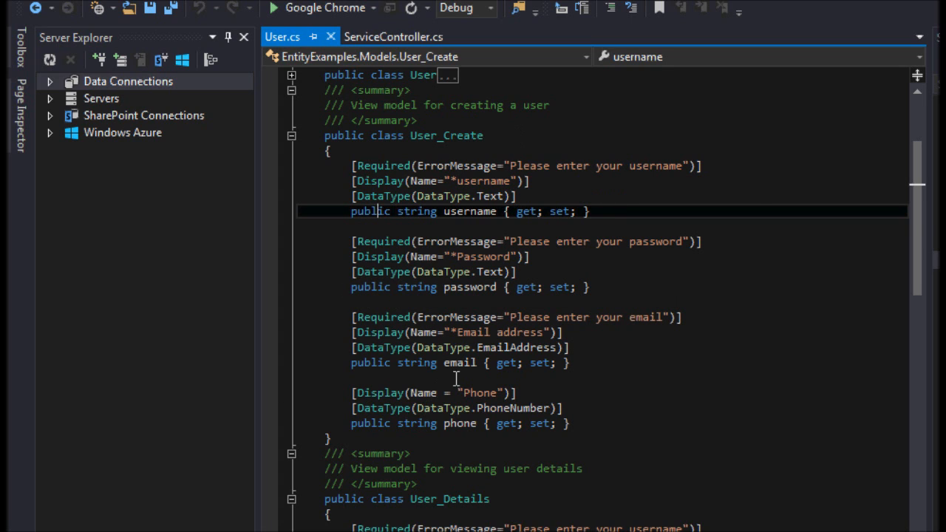
{"action": "mouse_move", "coordinate": [428, 186]}
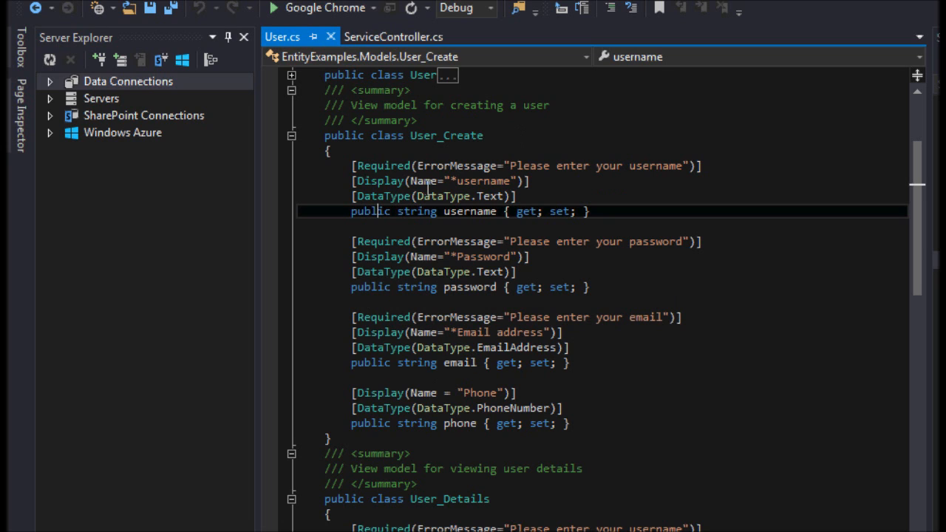
{"action": "mouse_move", "coordinate": [495, 352]}
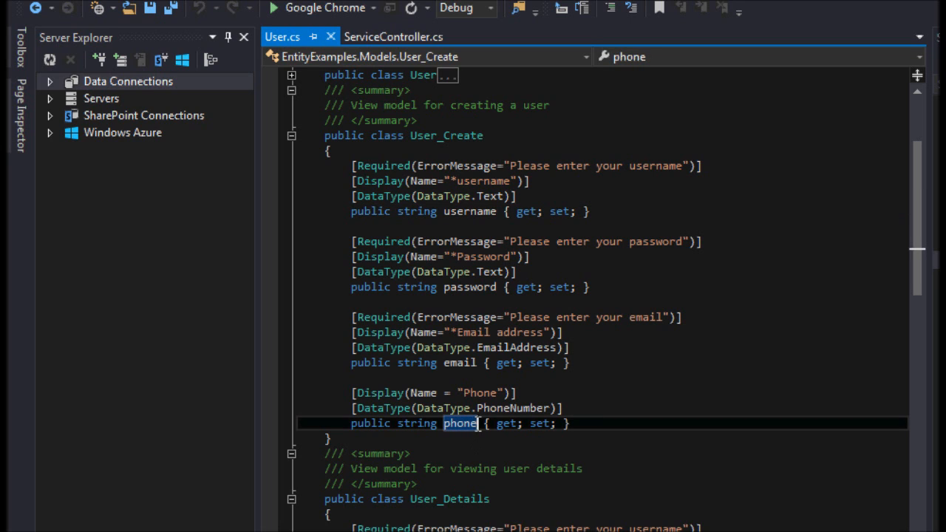
{"action": "mouse_move", "coordinate": [576, 363]}
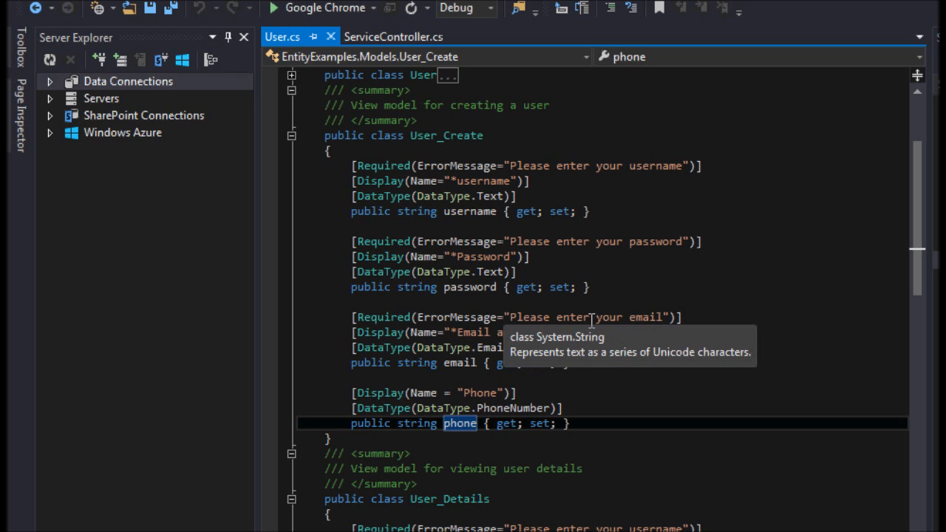
{"action": "mouse_move", "coordinate": [692, 372]}
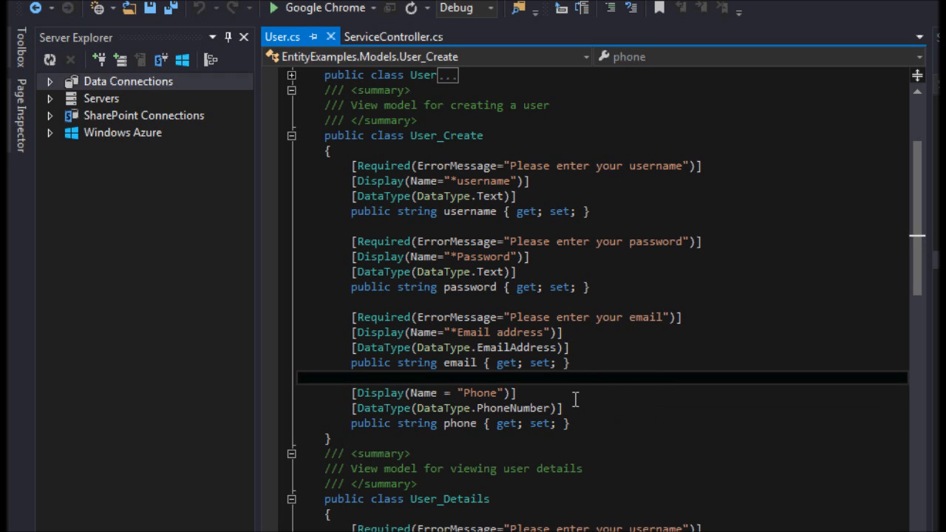
{"action": "mouse_move", "coordinate": [414, 408]}
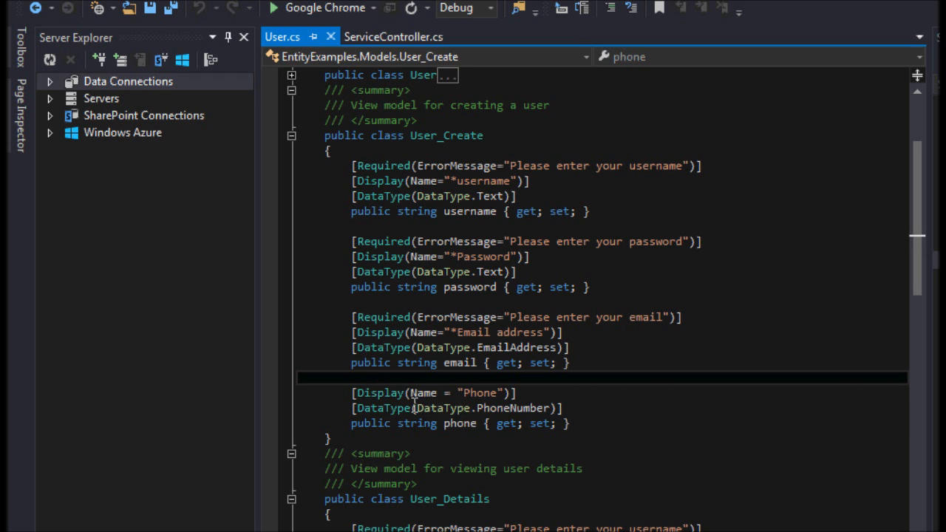
{"action": "mouse_move", "coordinate": [417, 423]}
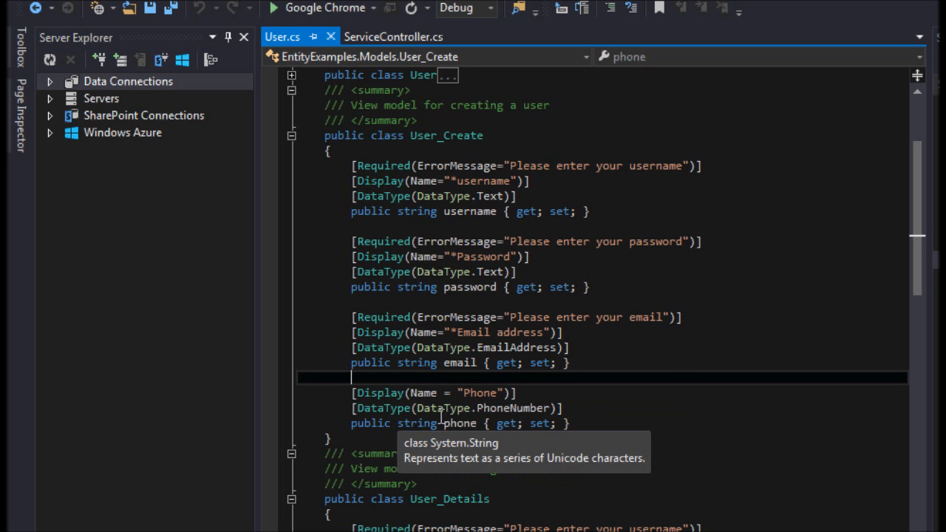
{"action": "left_click", "coordinate": [393, 35]}
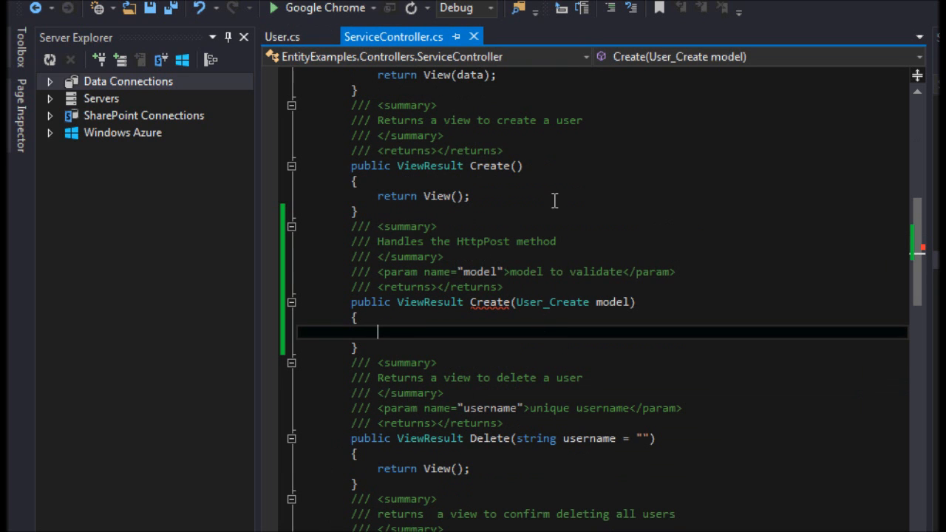
{"action": "mouse_move", "coordinate": [864, 133]}
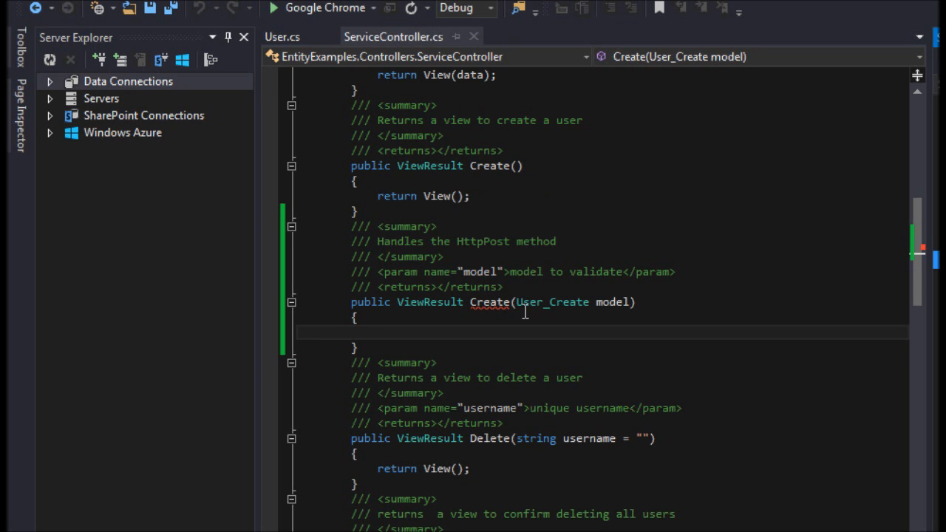
{"action": "left_click", "coordinate": [299, 36]}
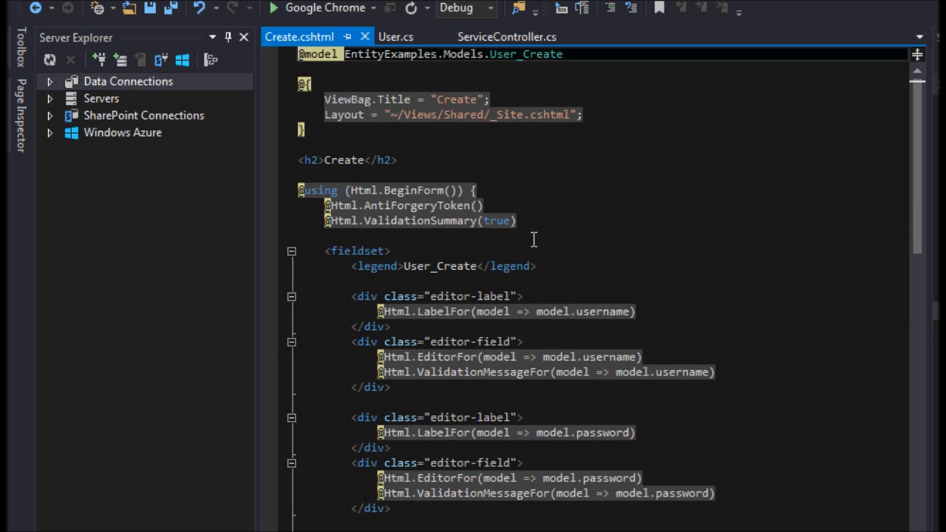
{"action": "scroll", "scroll_direction": "down", "scroll_amount": 3}
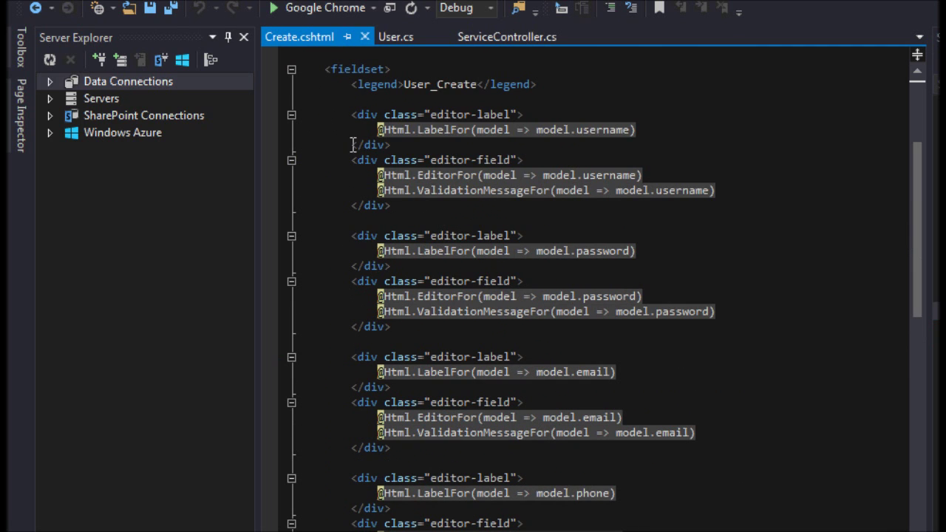
{"action": "mouse_move", "coordinate": [494, 184]}
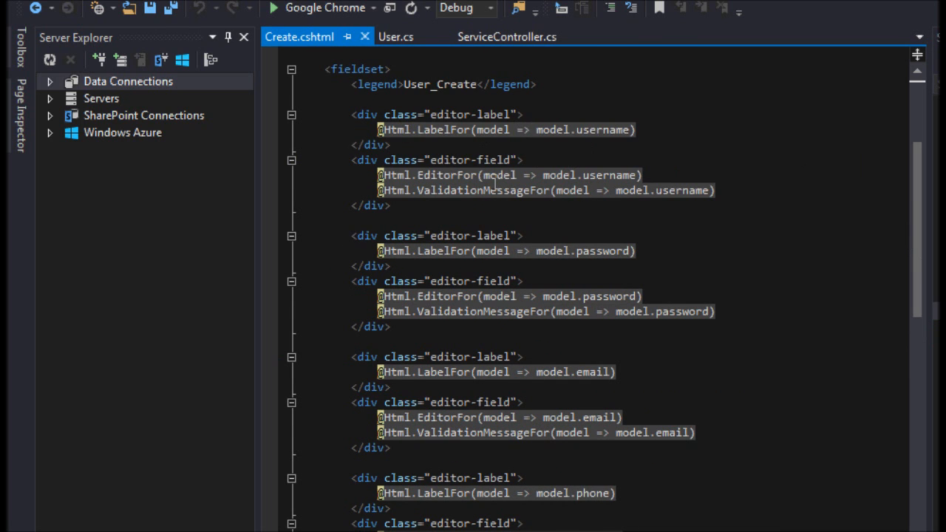
{"action": "scroll", "scroll_direction": "down", "scroll_amount": 3}
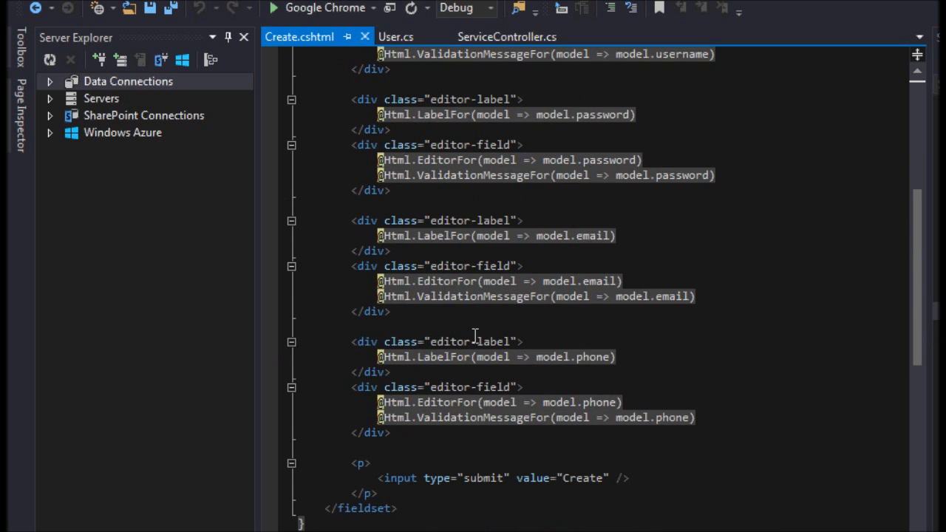
{"action": "scroll", "scroll_direction": "up", "scroll_amount": 3}
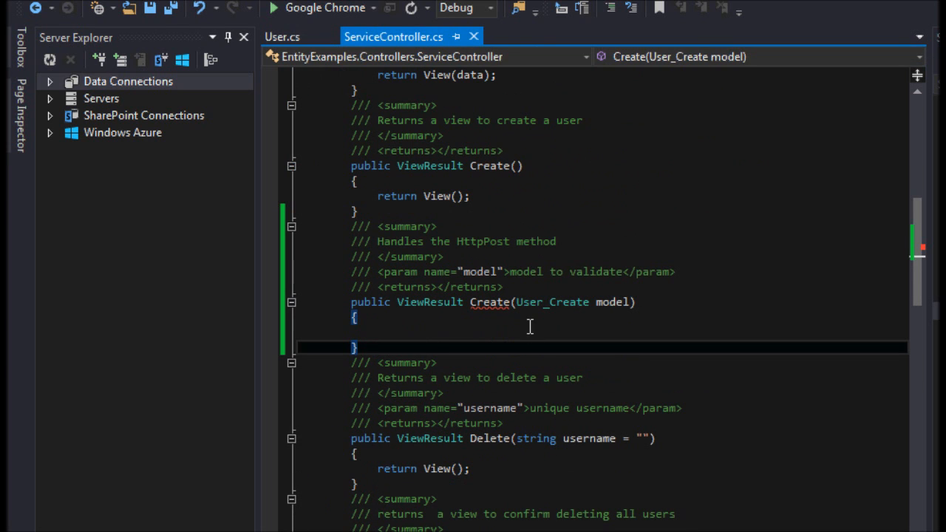
Step: Inspect the POST Create signature and its User_Create model parameter, landing in the empty body
{"action": "left_click", "coordinate": [378, 331]}
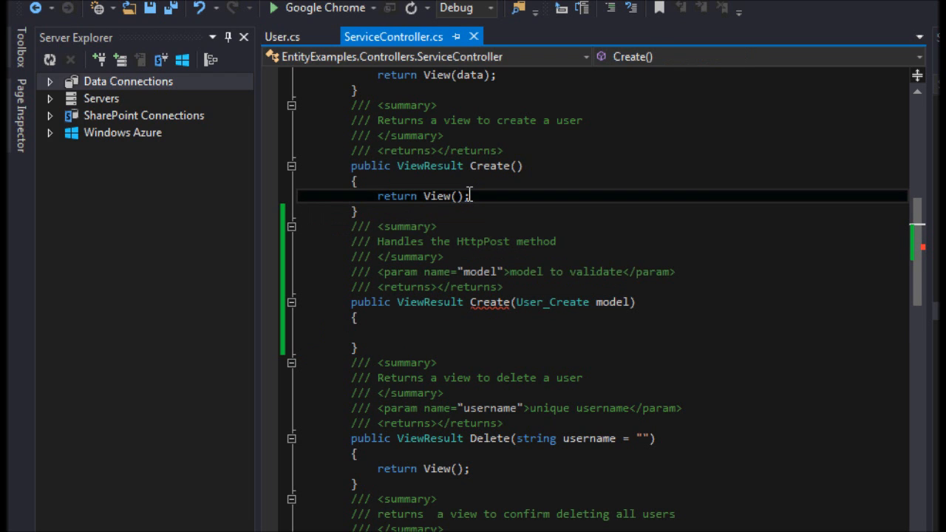
{"action": "mouse_move", "coordinate": [588, 266]}
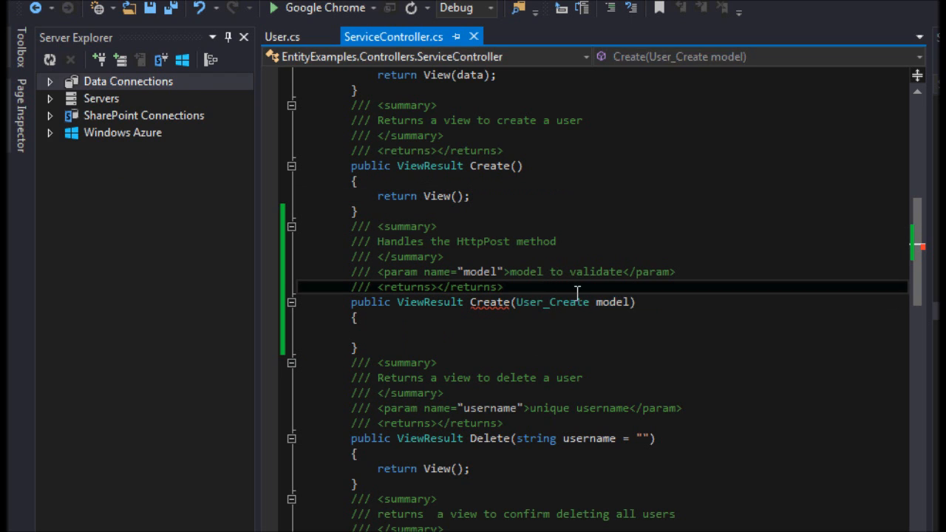
{"action": "double_click", "coordinate": [550, 301]}
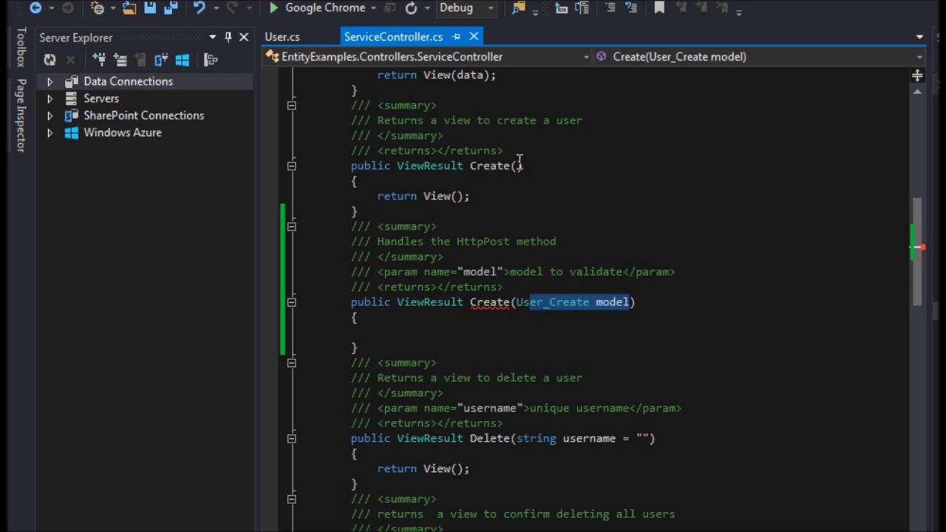
{"action": "left_click", "coordinate": [661, 286]}
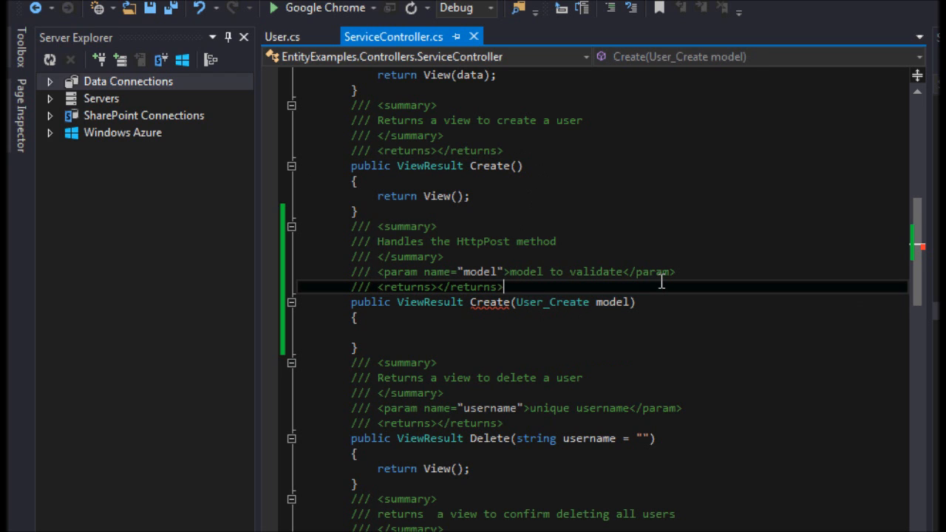
{"action": "left_click", "coordinate": [569, 332]}
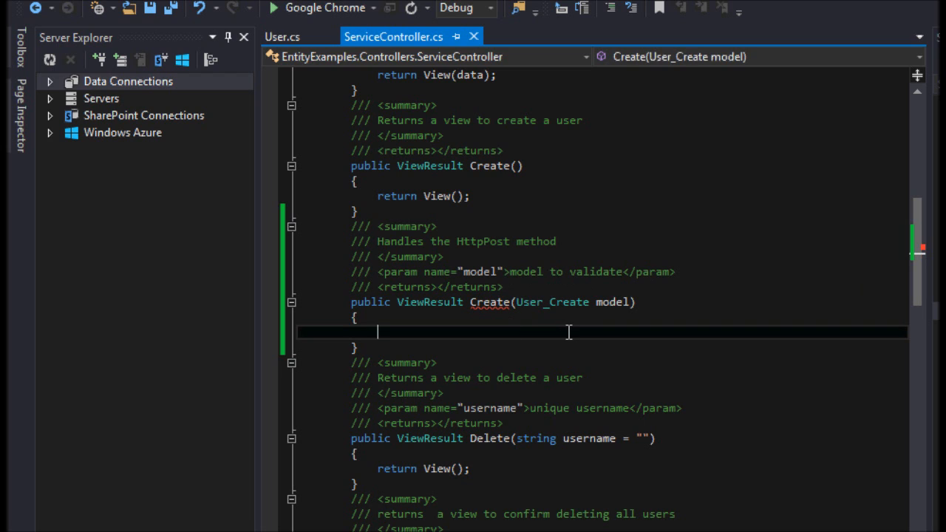
{"action": "mouse_move", "coordinate": [514, 287]}
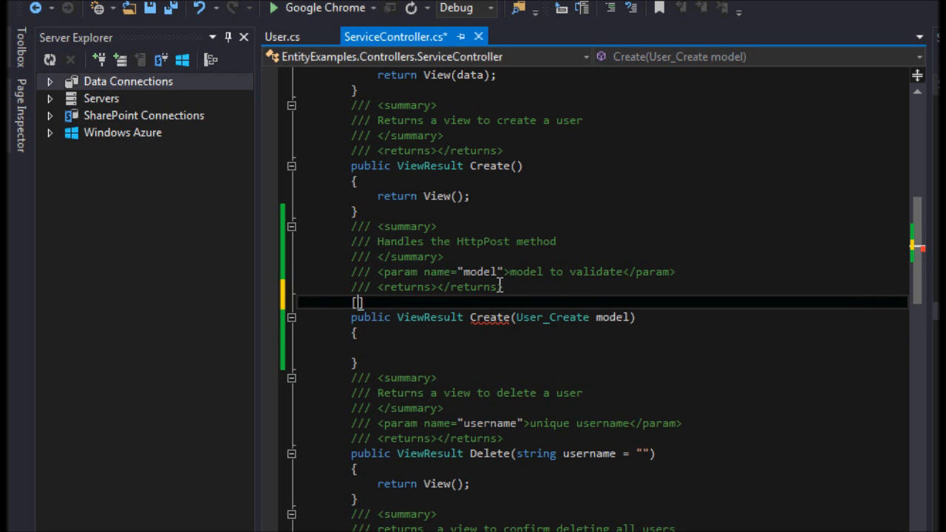
Step: Add [HttpPost] and [AcceptVerbs(HttpVerbs.Post)] attributes above the POST Create action
{"action": "type", "text": "Httppo"}
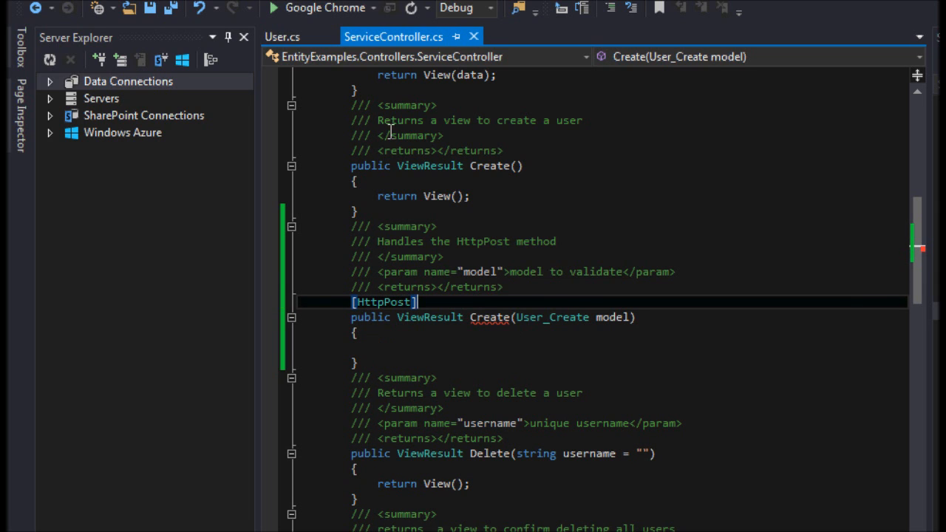
{"action": "left_click", "coordinate": [298, 35]}
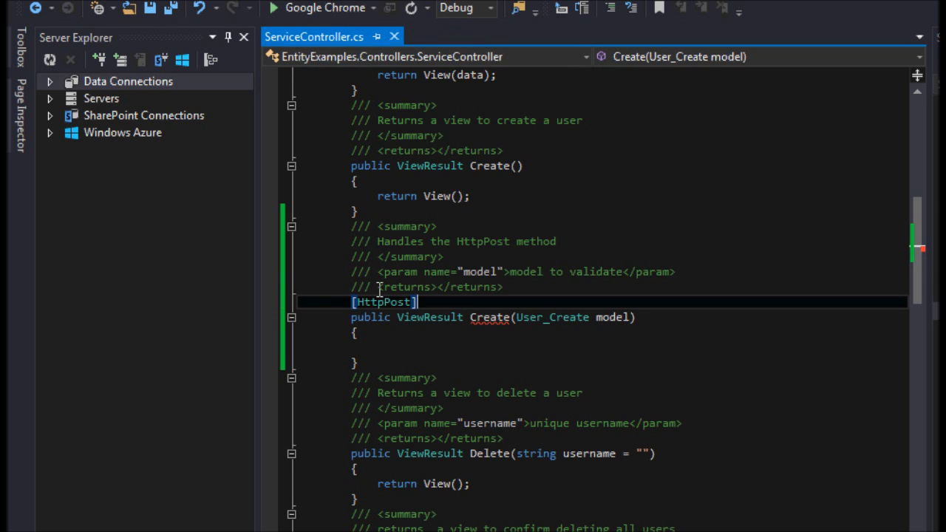
{"action": "type", "text": "[AcceptVerbs(HttpVerbs.Post"}
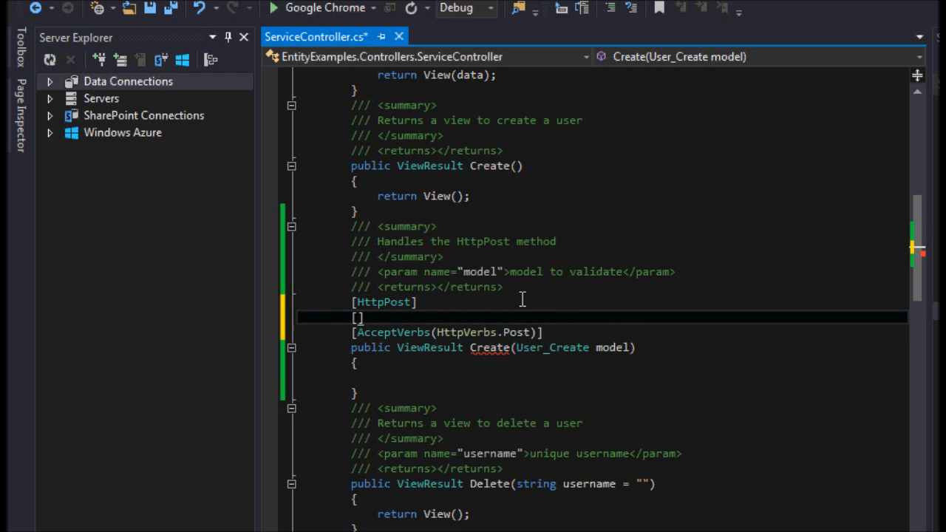
Step: Add [ActionName("Create")] and [ValidateAntiForgeryToken] attributes above the POST Create action
{"action": "type", "text": "ActionName(\""}
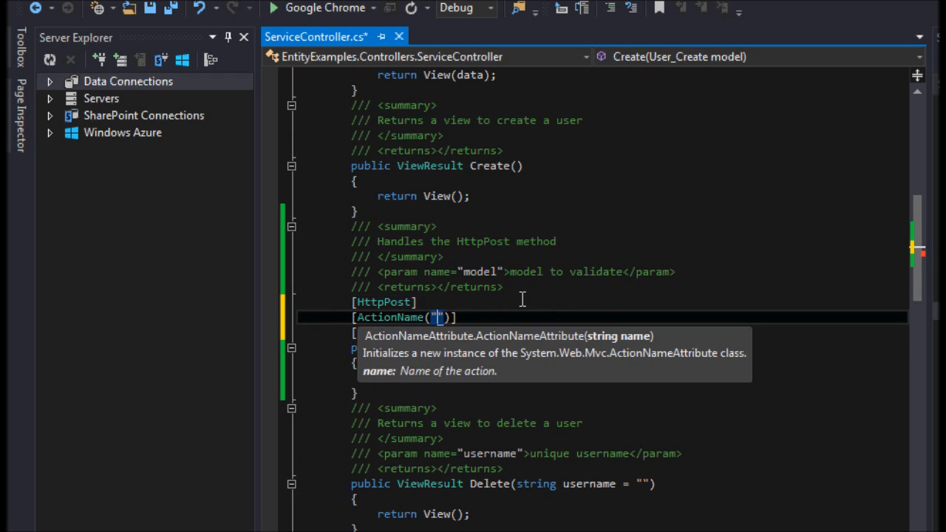
{"action": "type", "text": "Create"}
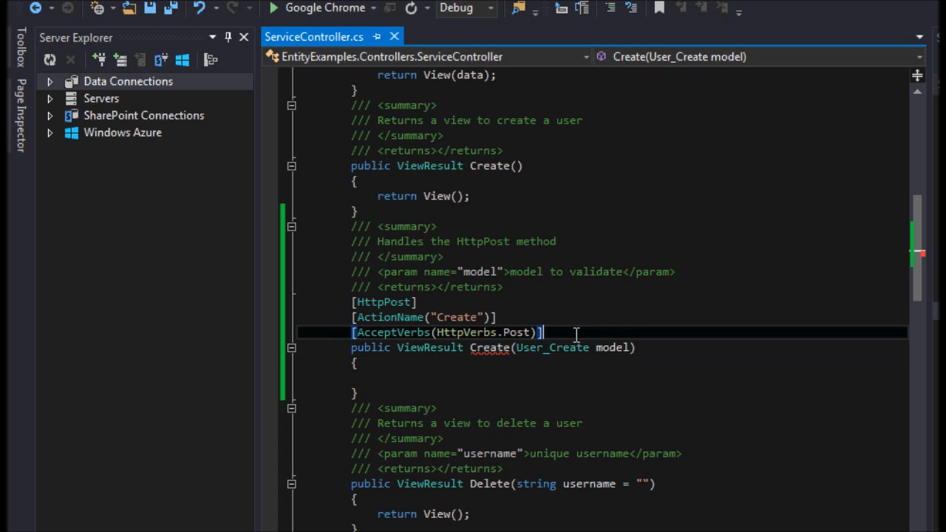
{"action": "type", "text": "[ValidateAntiForgeryToken"}
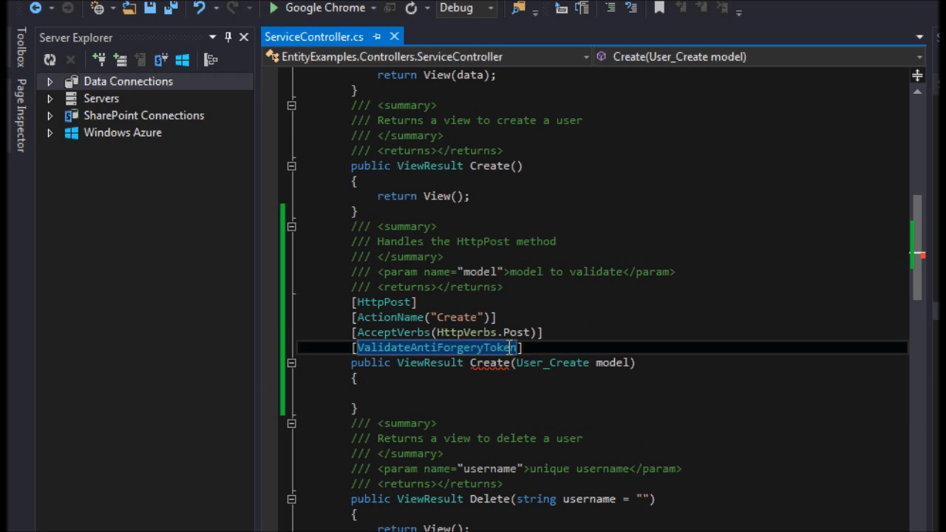
{"action": "left_click", "coordinate": [377, 394]}
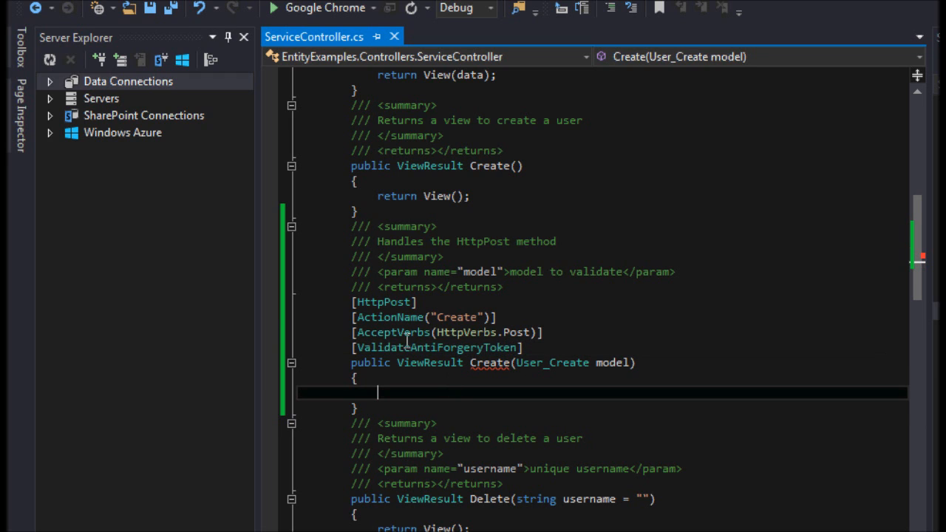
{"action": "mouse_move", "coordinate": [405, 303]}
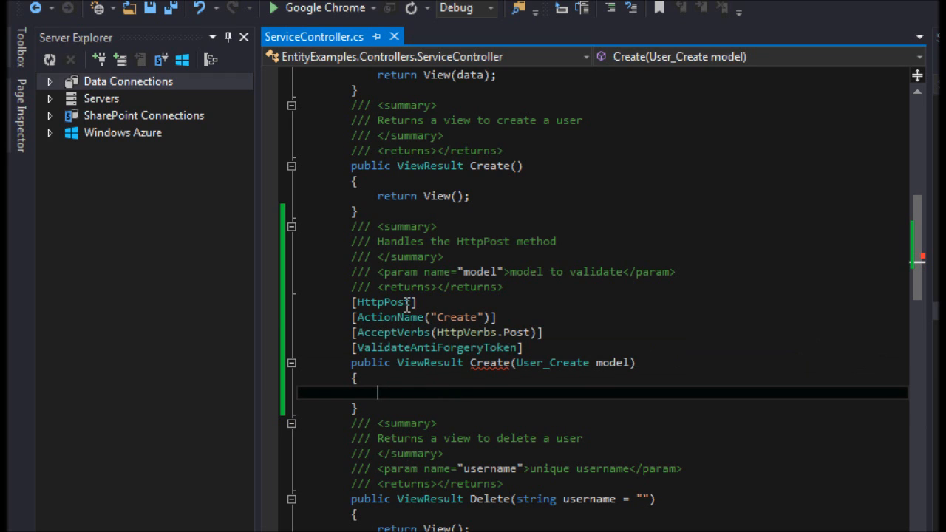
Step: Write if(ModelState.IsValid) { return View(); } inside the POST Create body
{"action": "left_click_drag", "start_coordinate": [358, 302], "coordinate": [523, 347]}
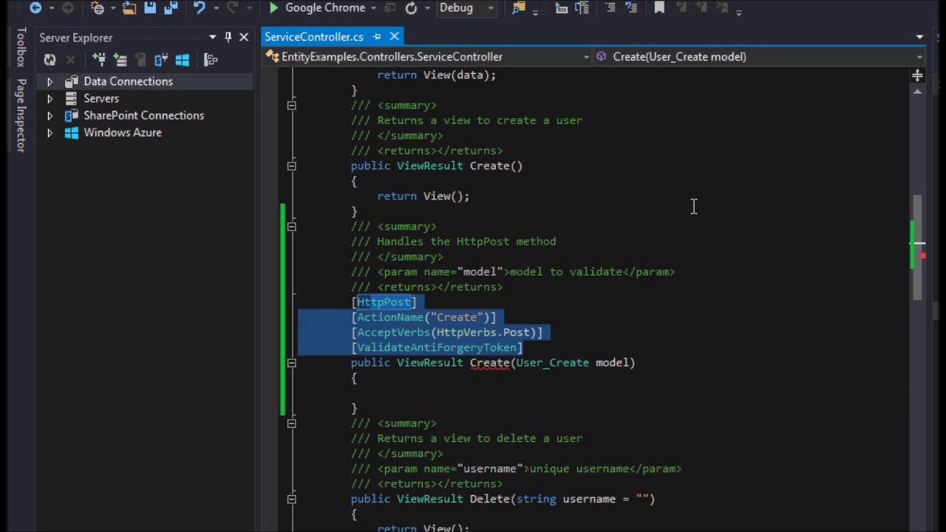
{"action": "mouse_move", "coordinate": [358, 207]}
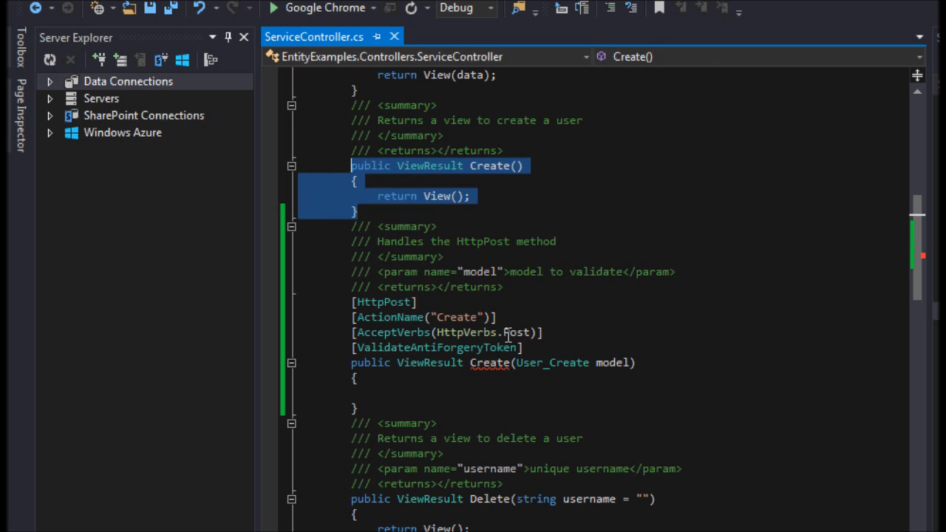
{"action": "left_click", "coordinate": [399, 392]}
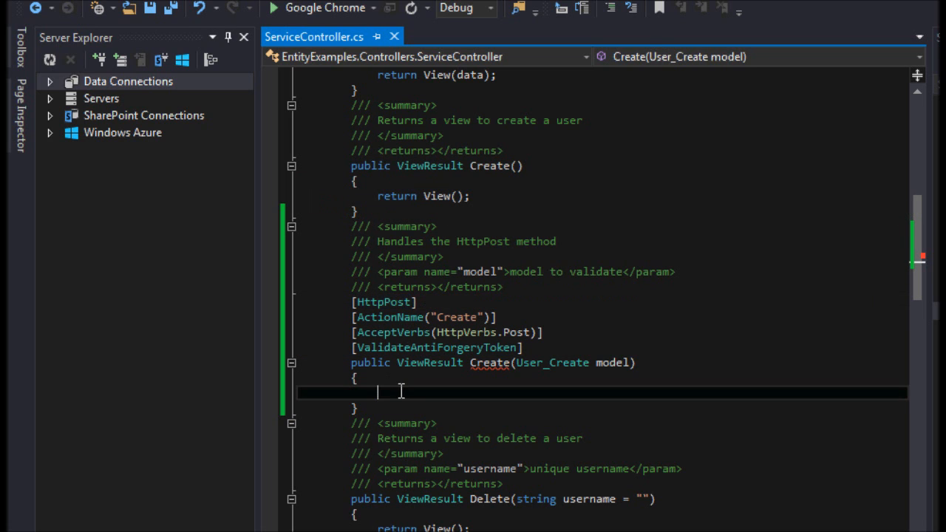
{"action": "mouse_move", "coordinate": [628, 275]}
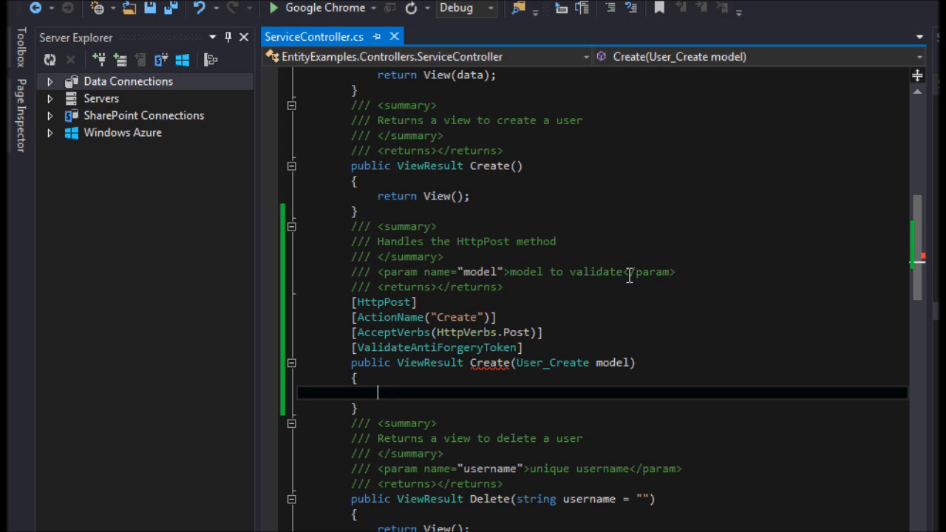
{"action": "mouse_move", "coordinate": [456, 384]}
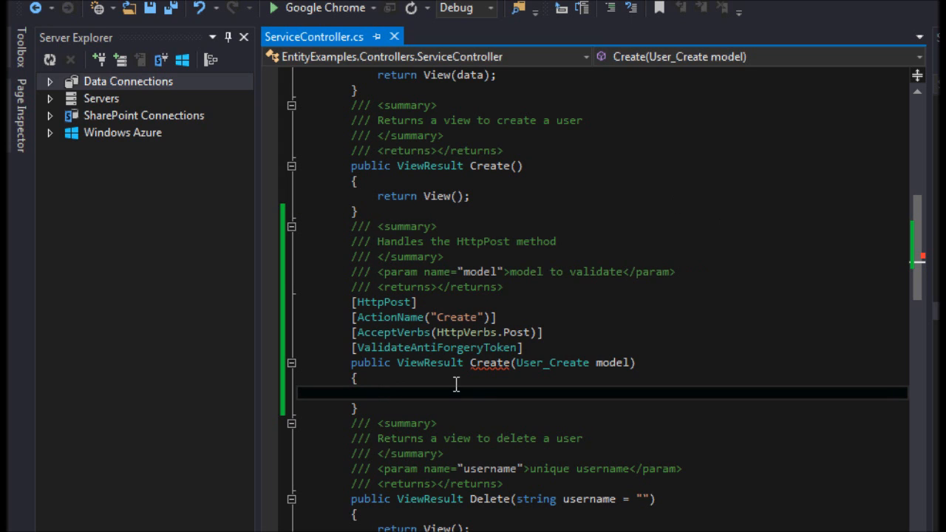
{"action": "mouse_move", "coordinate": [490, 362]}
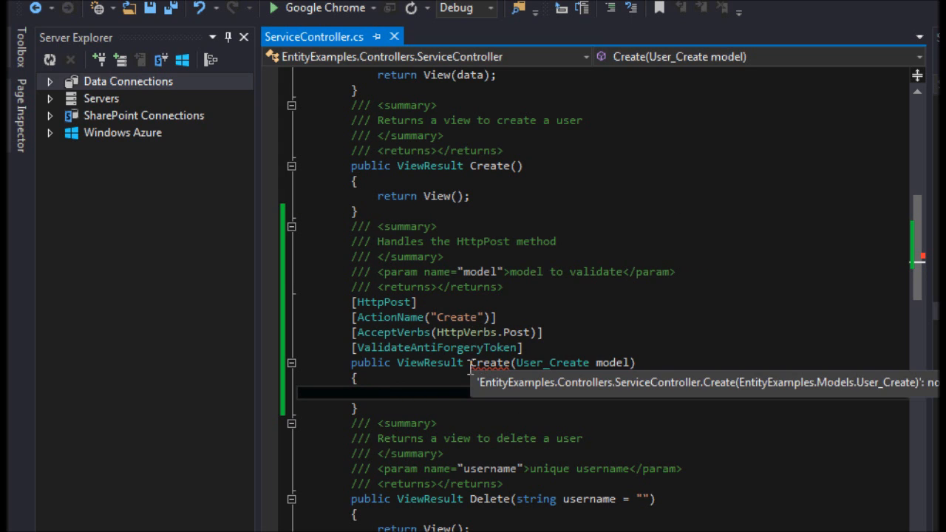
{"action": "mouse_move", "coordinate": [891, 292]}
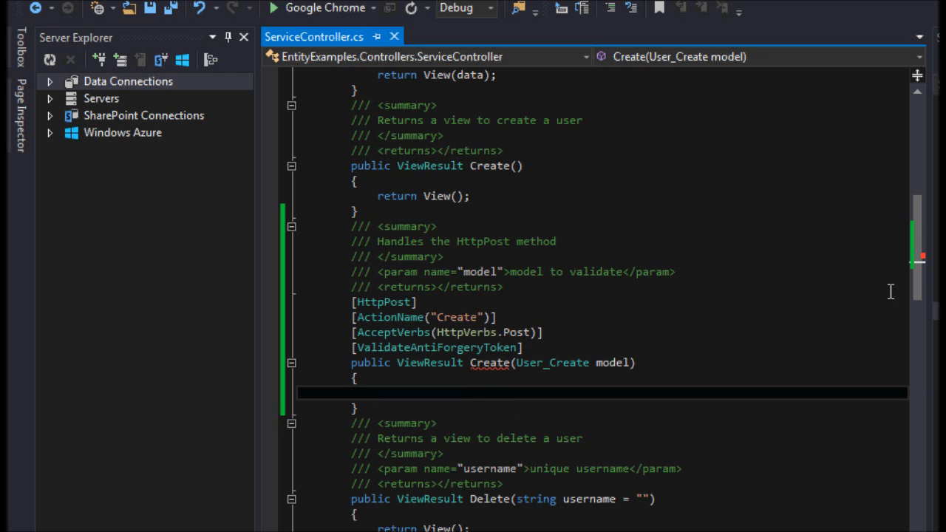
{"action": "type", "text": "if(ModelState.IsValid"}
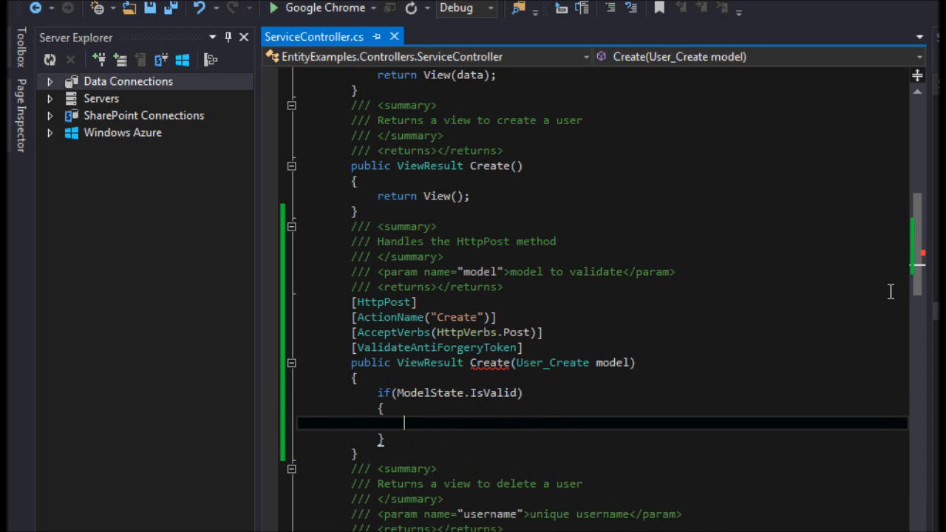
{"action": "type", "text": "returnView();"}
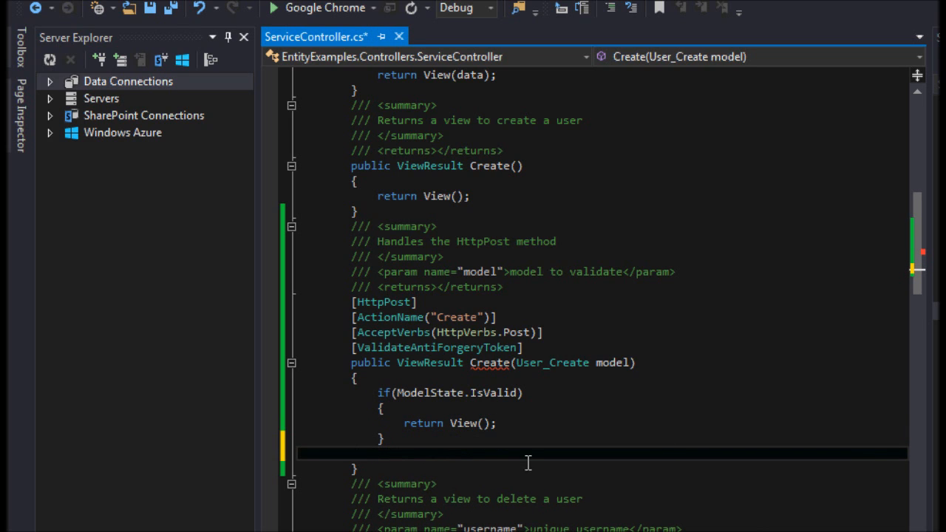
{"action": "mouse_move", "coordinate": [446, 437]}
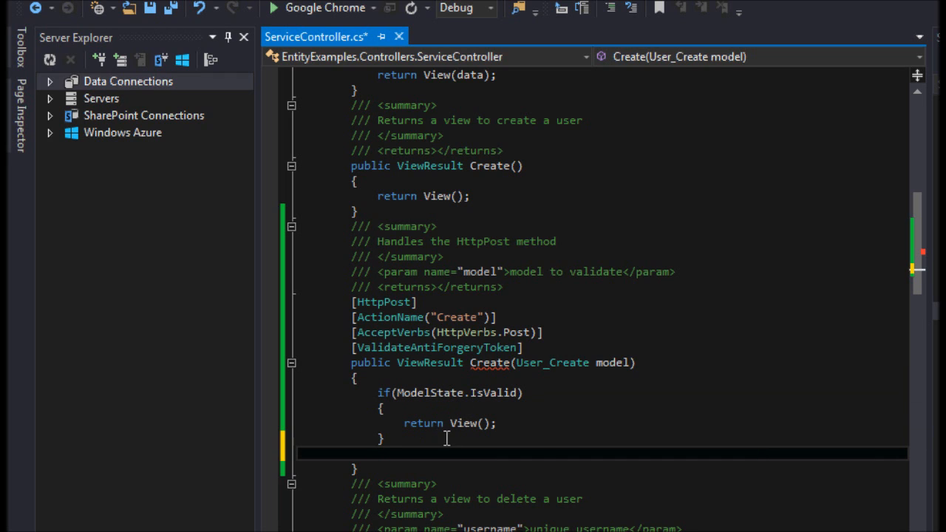
Step: Add return View(model); after the if block for the invalid case
{"action": "type", "text": "re"}
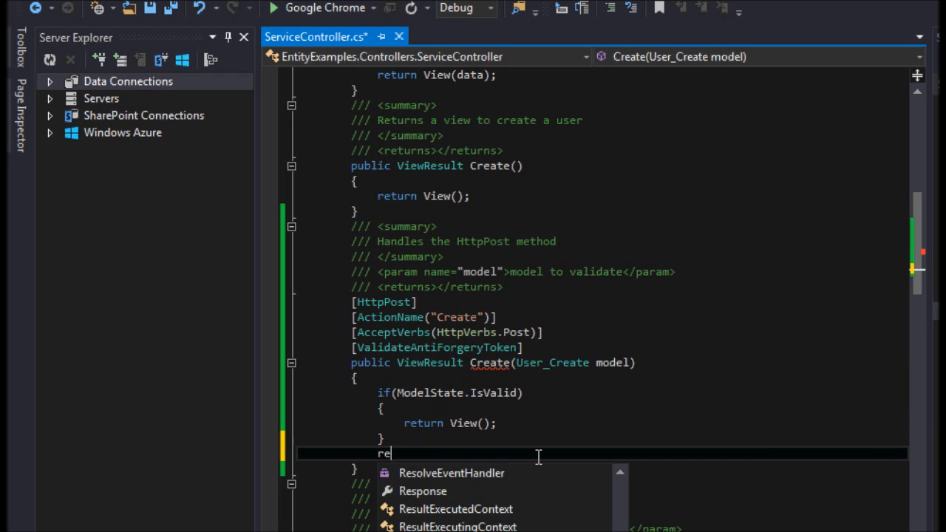
{"action": "key", "text": "BackSpace"}
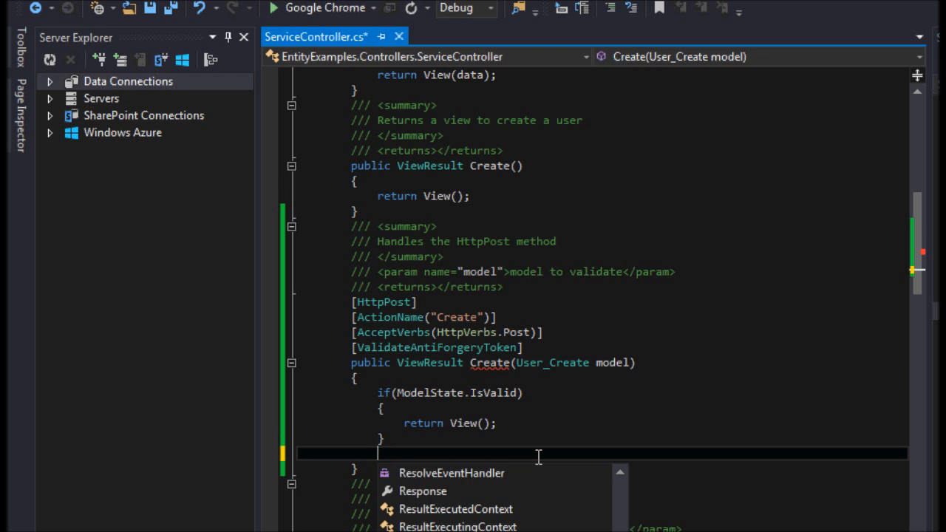
{"action": "type", "text": "return View(model);"}
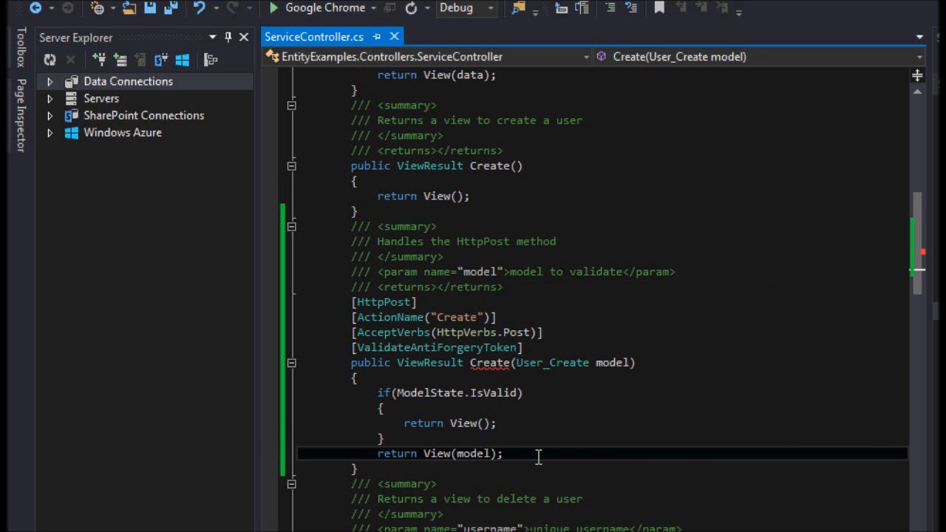
{"action": "mouse_move", "coordinate": [491, 452]}
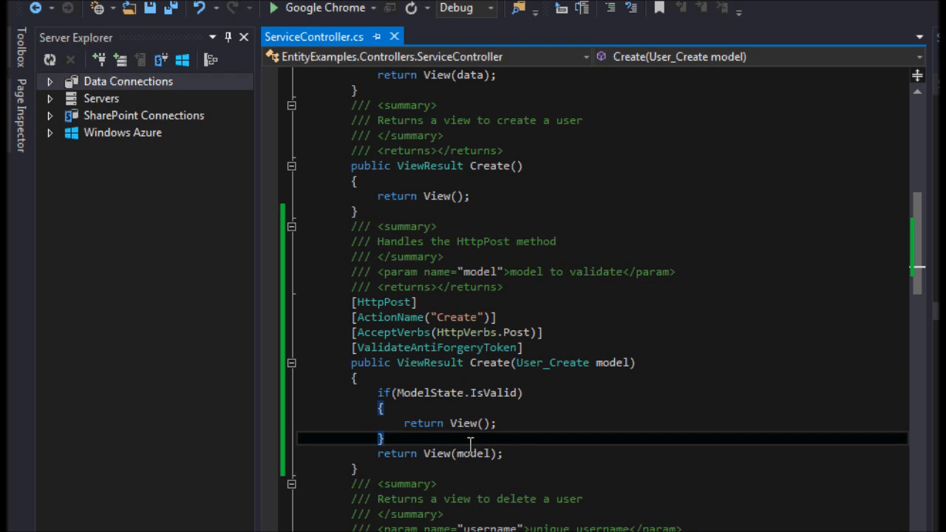
{"action": "double_click", "coordinate": [479, 453]}
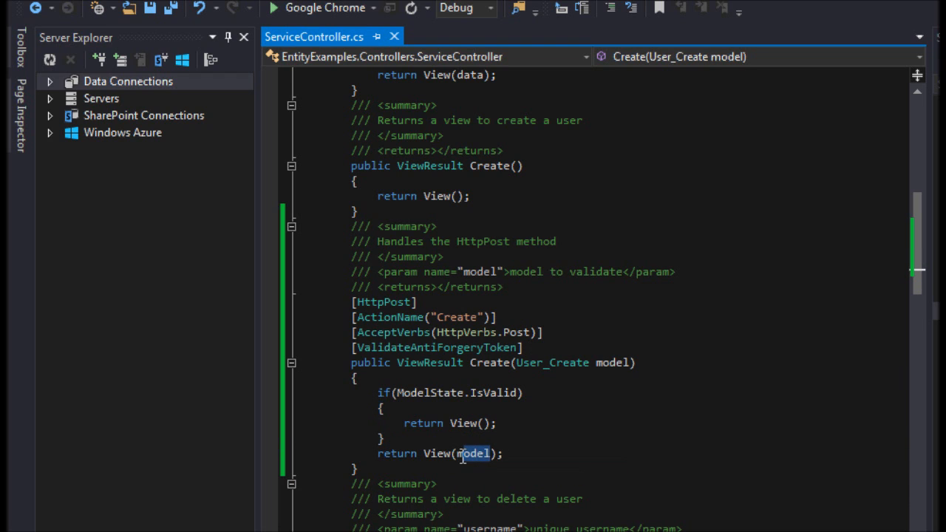
{"action": "double_click", "coordinate": [476, 452]}
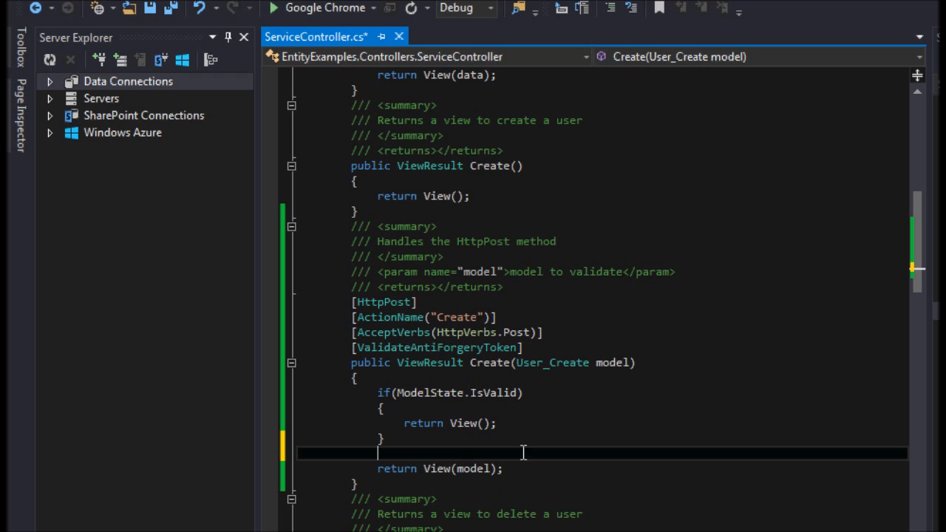
Step: Add ModelState.AddModelError with "Please check fields for errors" before returning View(model)
{"action": "type", "text": "Models"}
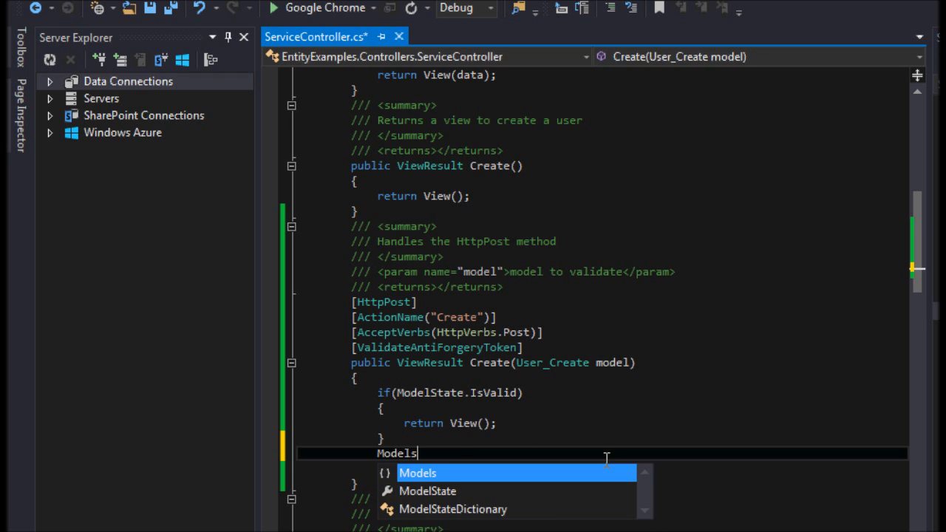
{"action": "type", "text": "State.AddModelError(\"\", \""}
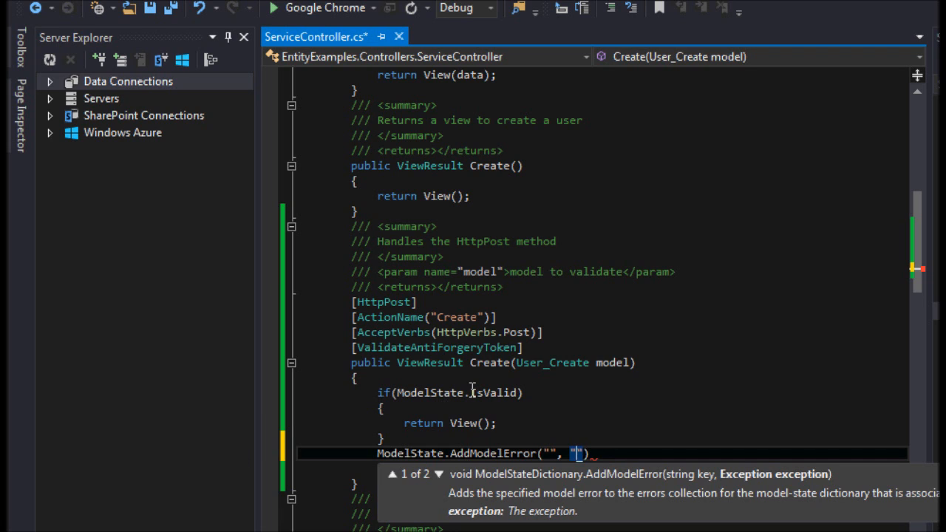
{"action": "type", "text": "Please chek"}
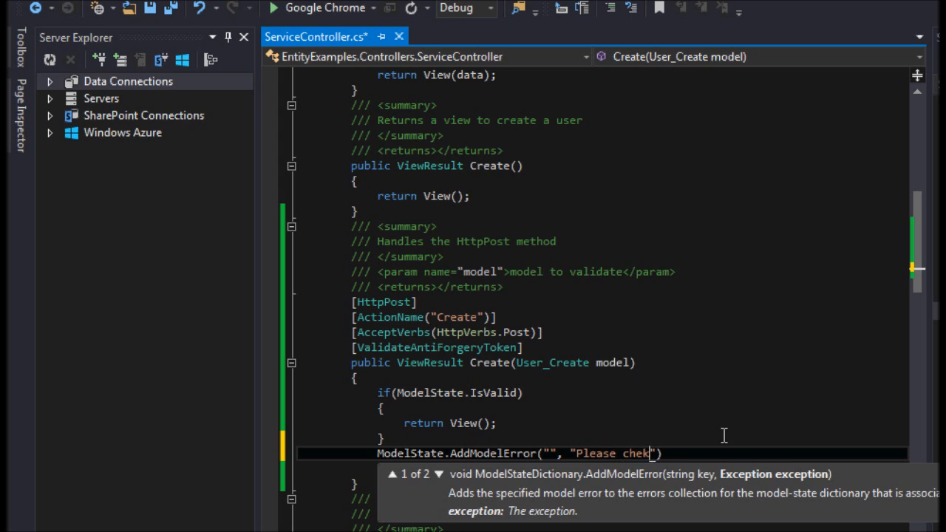
{"action": "type", "text": "check fields f"}
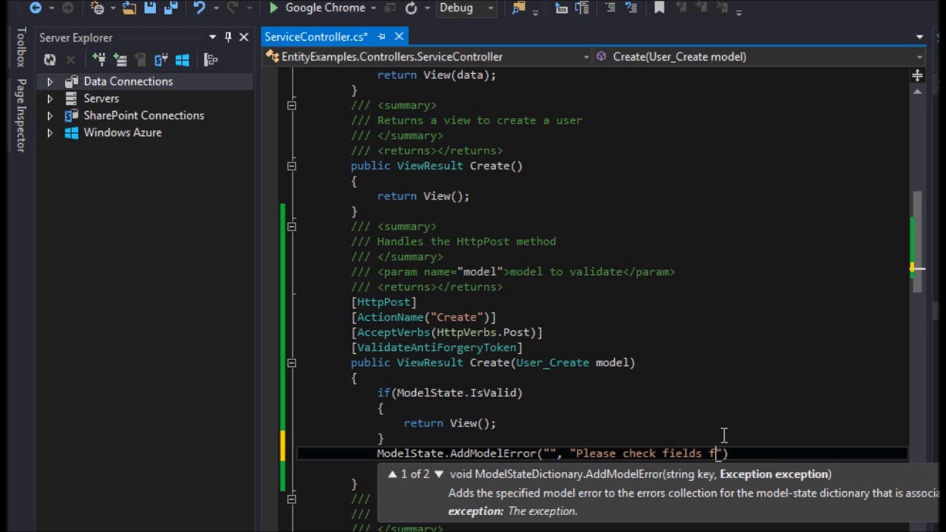
{"action": "type", "text": "or errors\");"}
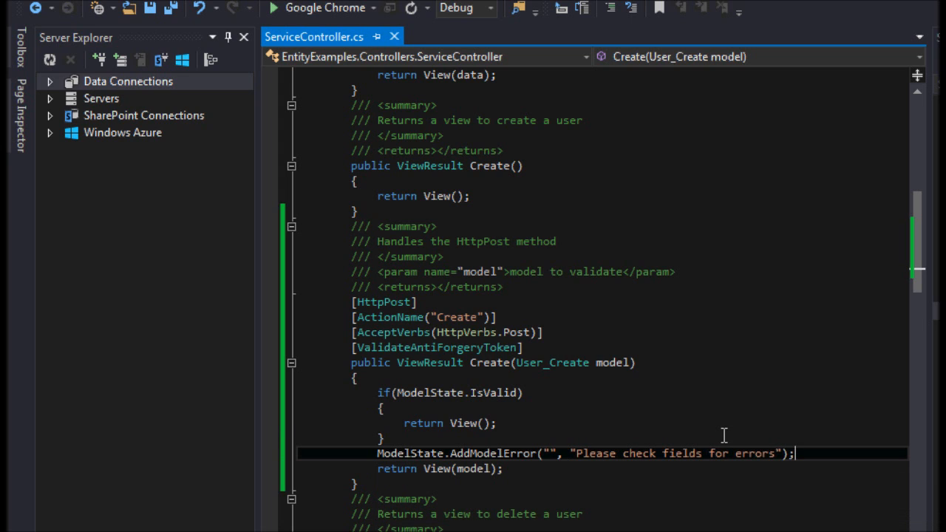
Step: Change the valid branch to return View("Index")
{"action": "left_click", "coordinate": [497, 423]}
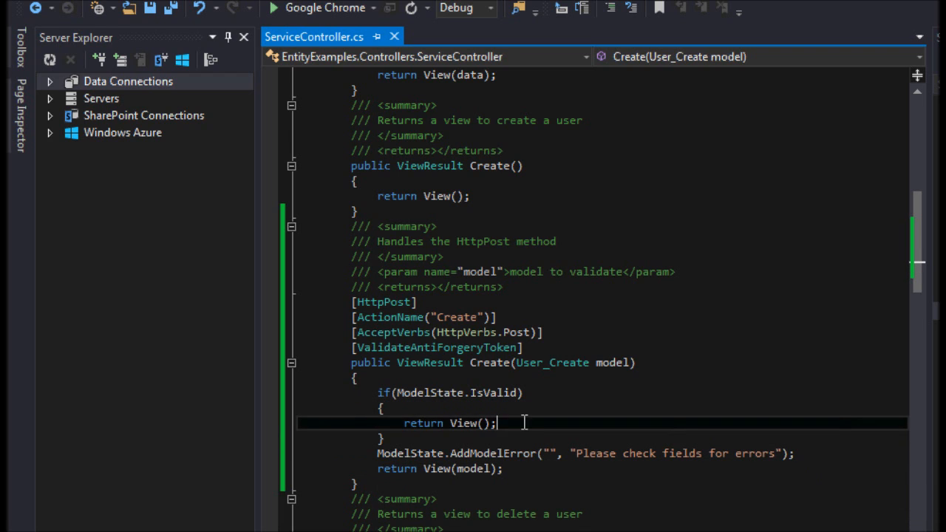
{"action": "key", "text": "Backspace"}
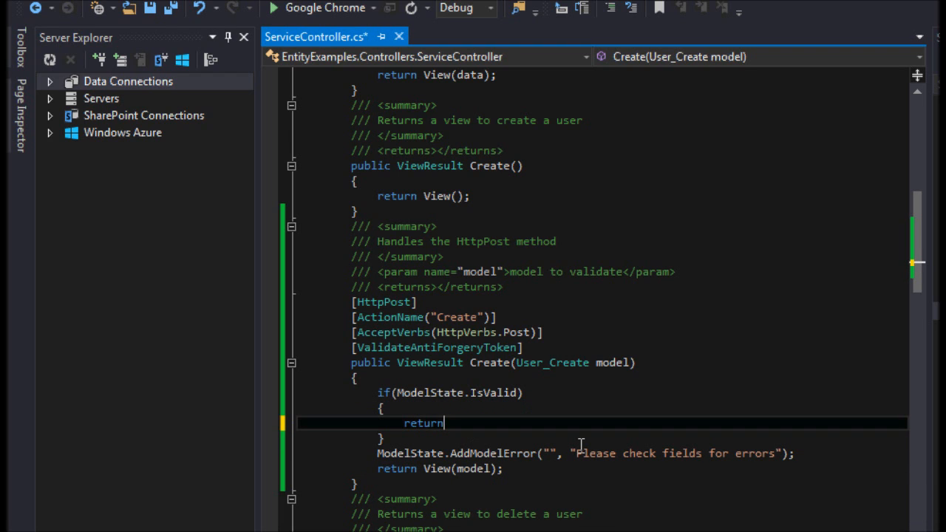
{"action": "type", "text": "(V"}
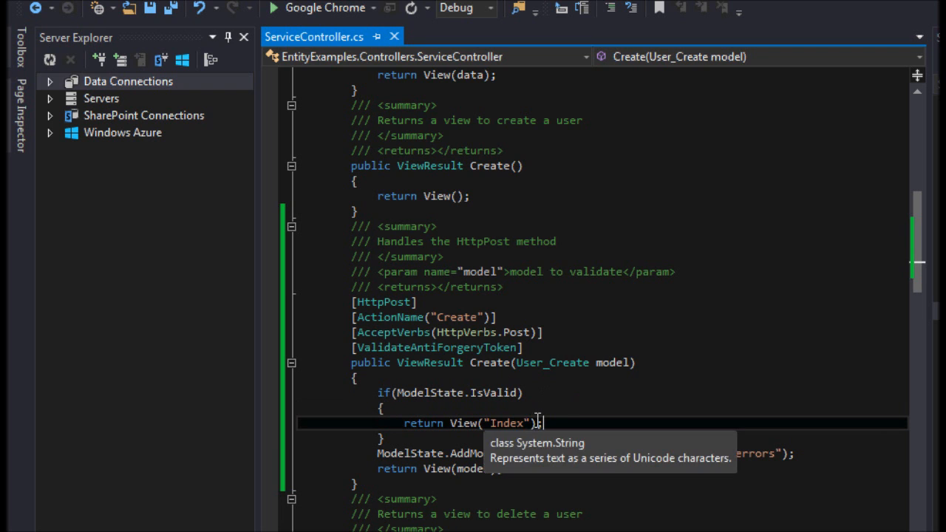
{"action": "scroll", "scroll_direction": "up", "scroll_amount": 3}
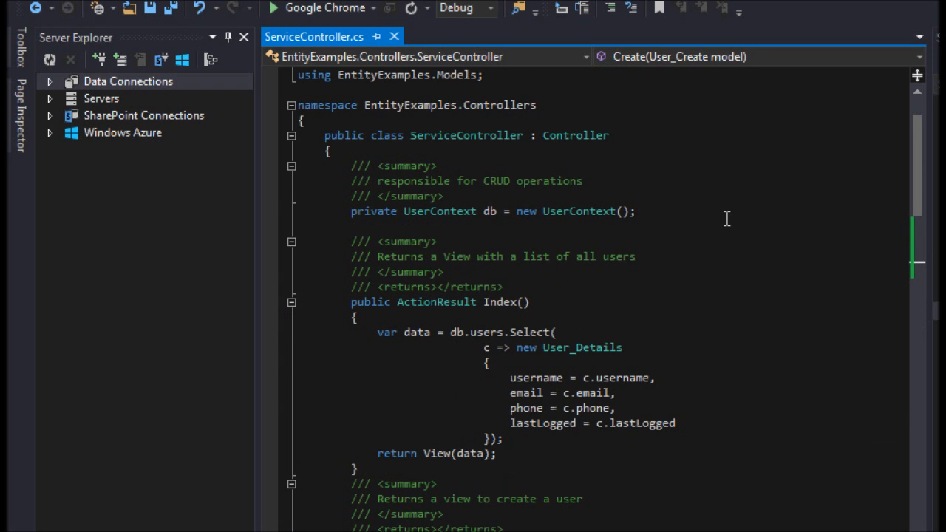
{"action": "scroll", "scroll_direction": "down", "scroll_amount": 3}
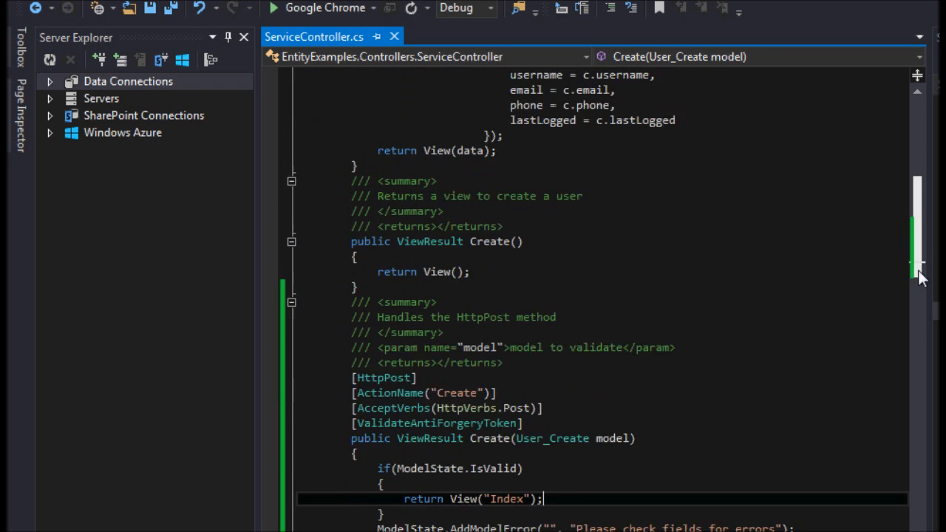
{"action": "scroll", "scroll_direction": "down", "scroll_amount": 3}
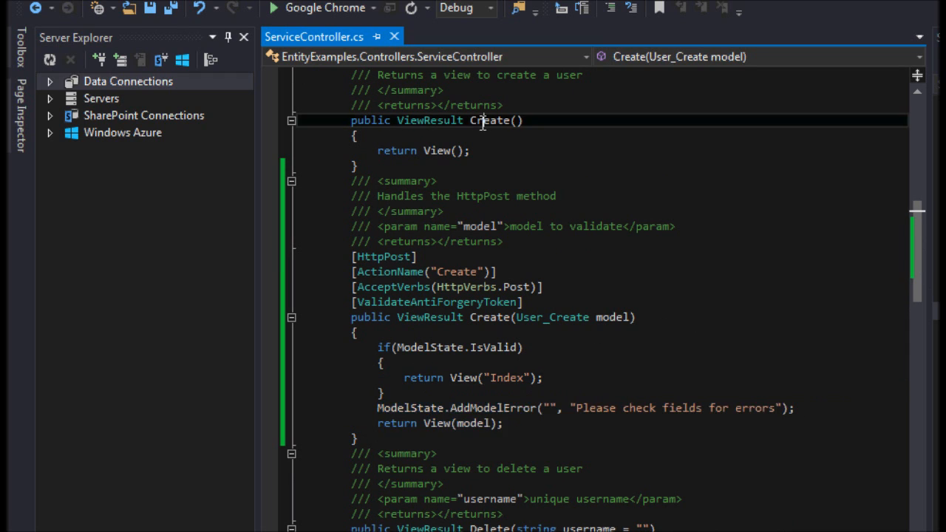
{"action": "double_click", "coordinate": [491, 121]}
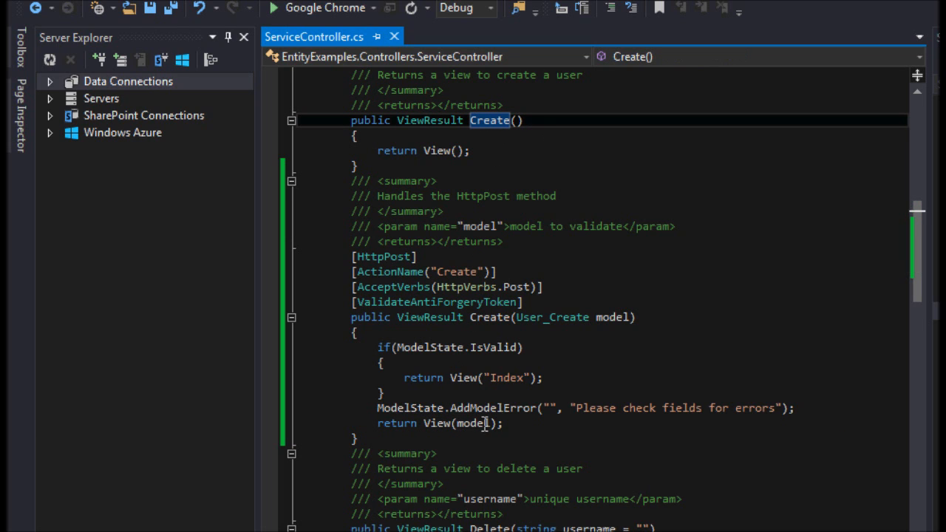
{"action": "mouse_move", "coordinate": [480, 163]}
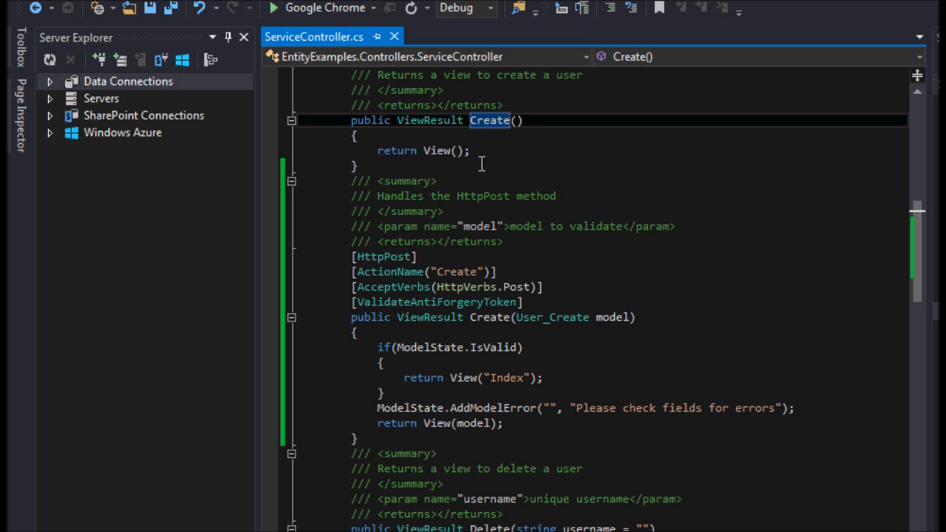
{"action": "left_click", "coordinate": [200, 8]}
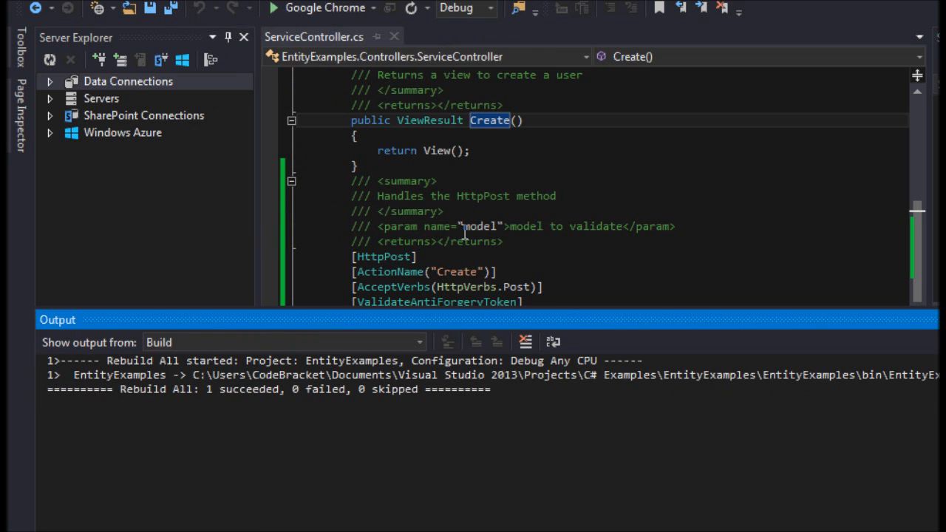
Step: Rebuild and launch the site in Chrome, showing the Index page with Create New link
{"action": "left_click", "coordinate": [272, 8]}
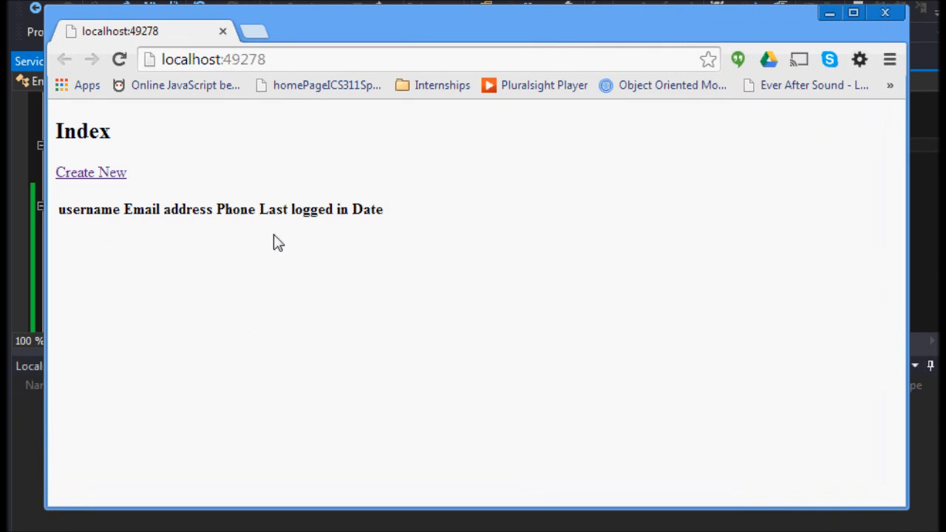
Step: Submit the Create form with username, password and phone filled but email blank, getting the error message
{"action": "left_click", "coordinate": [90, 172]}
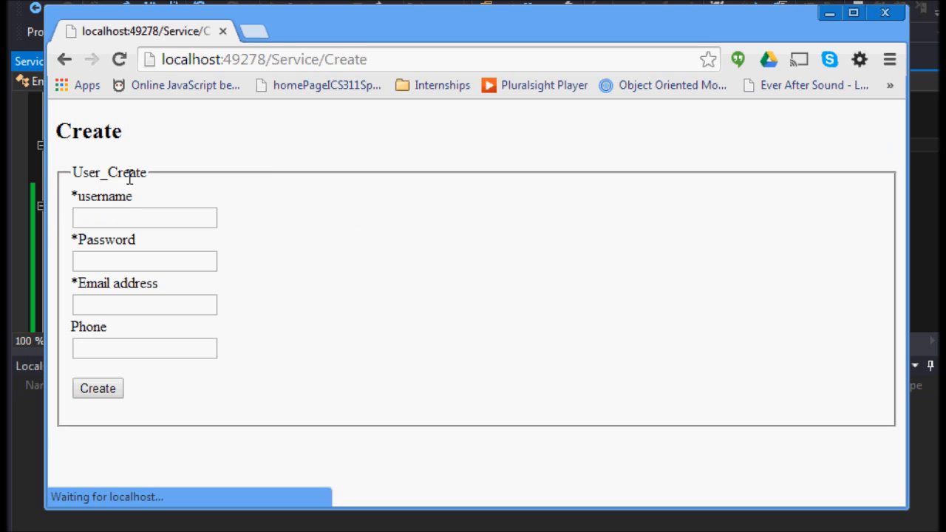
{"action": "mouse_move", "coordinate": [117, 359]}
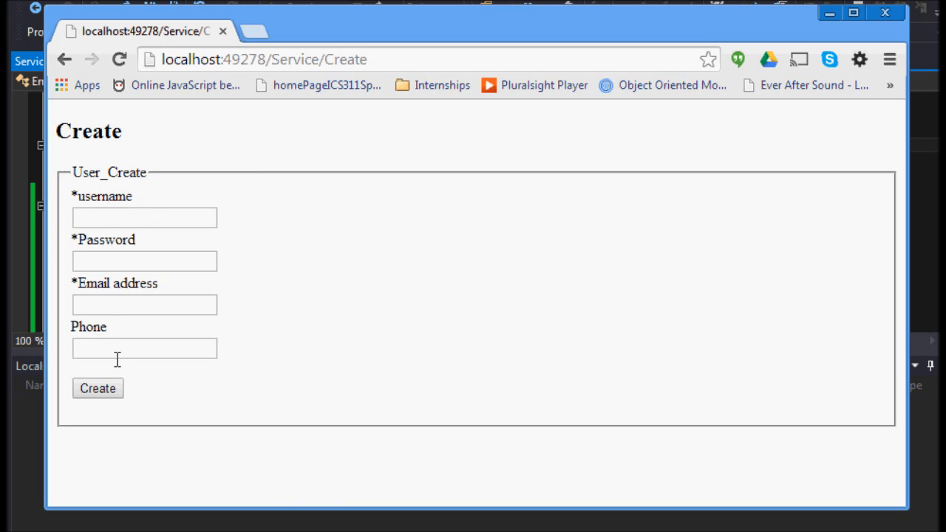
{"action": "mouse_move", "coordinate": [80, 210]}
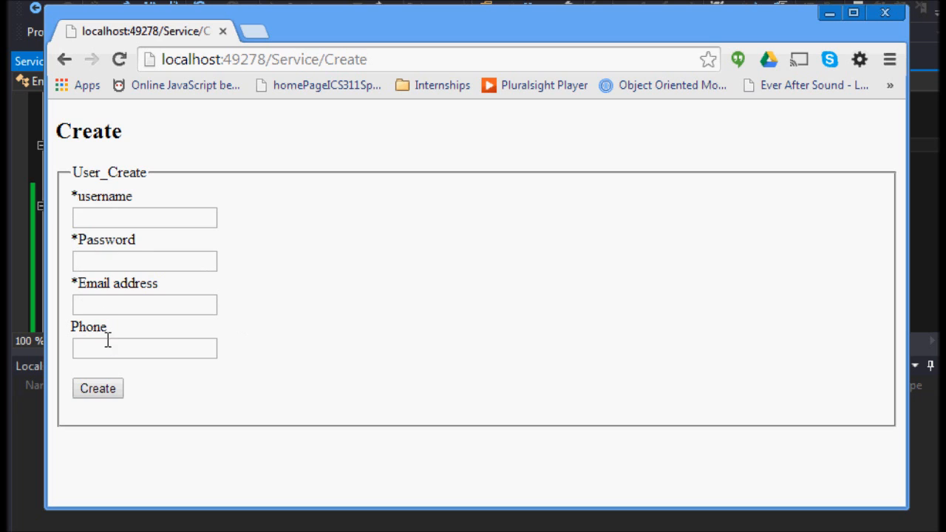
{"action": "left_click", "coordinate": [145, 217]}
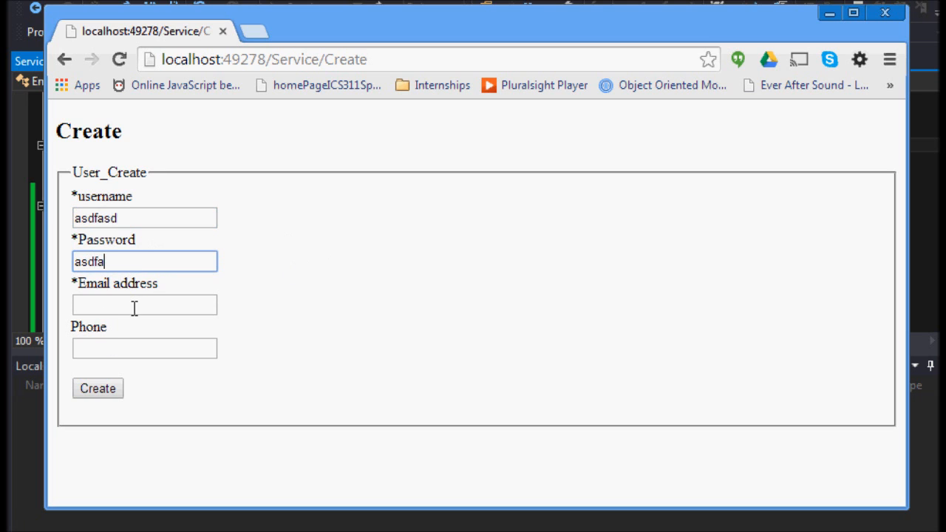
{"action": "left_click", "coordinate": [145, 304]}
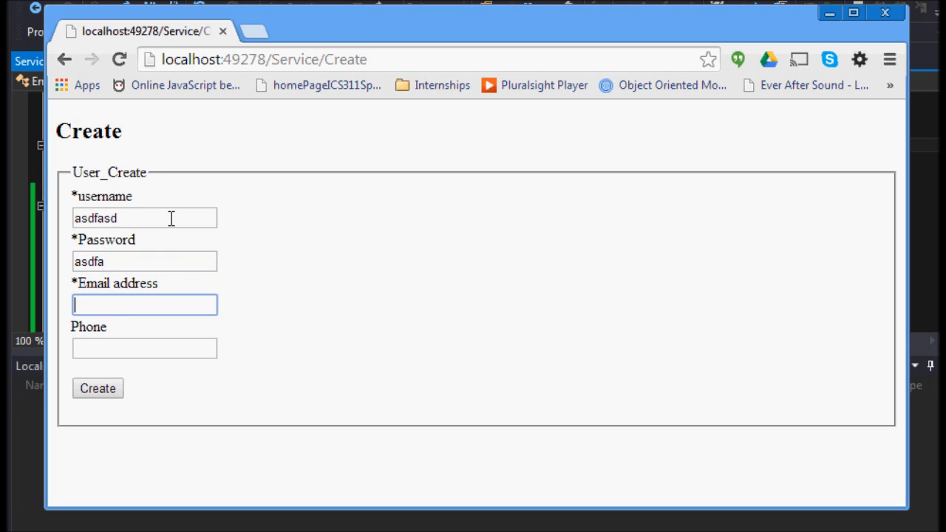
{"action": "type", "text": "asdfasdf"}
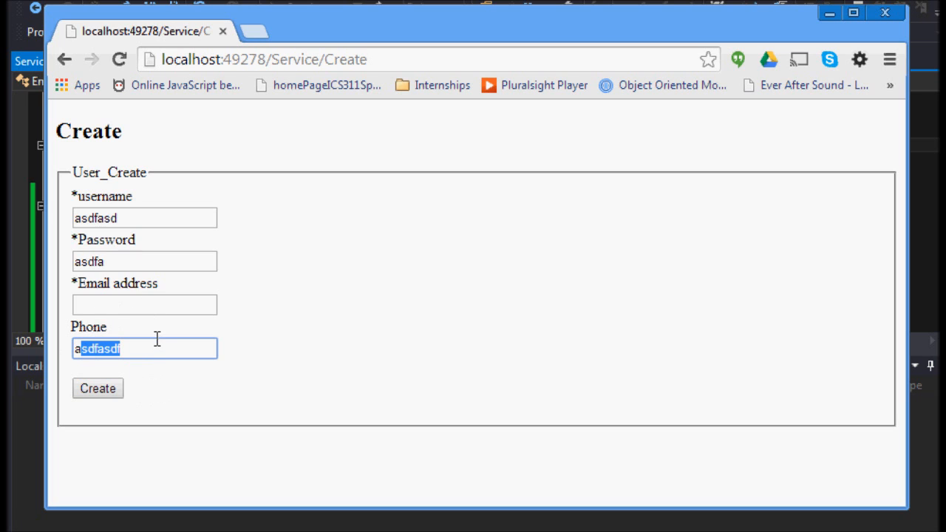
{"action": "left_click", "coordinate": [98, 387]}
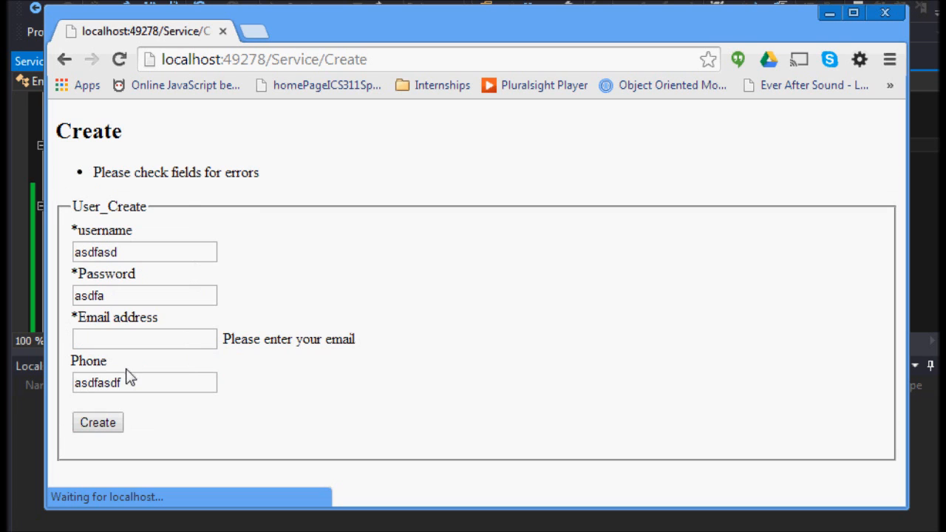
{"action": "left_click", "coordinate": [145, 339]}
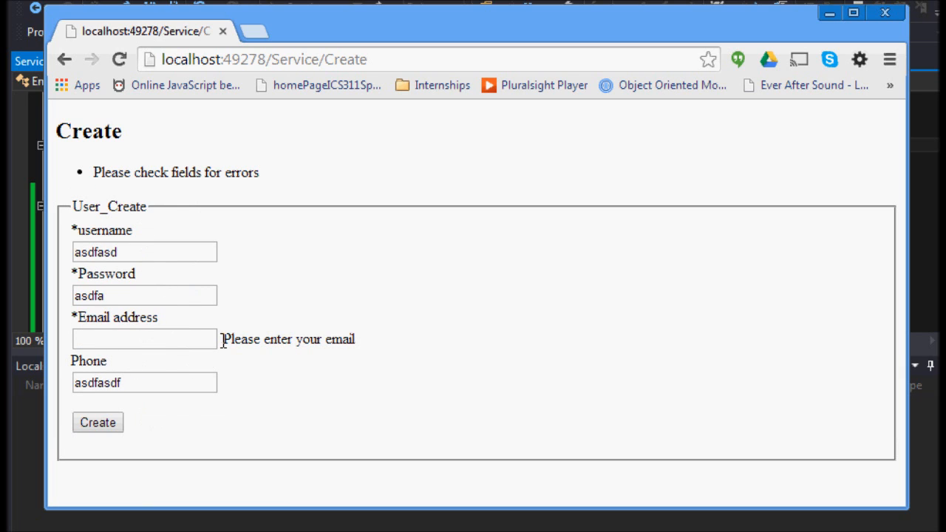
{"action": "double_click", "coordinate": [288, 339]}
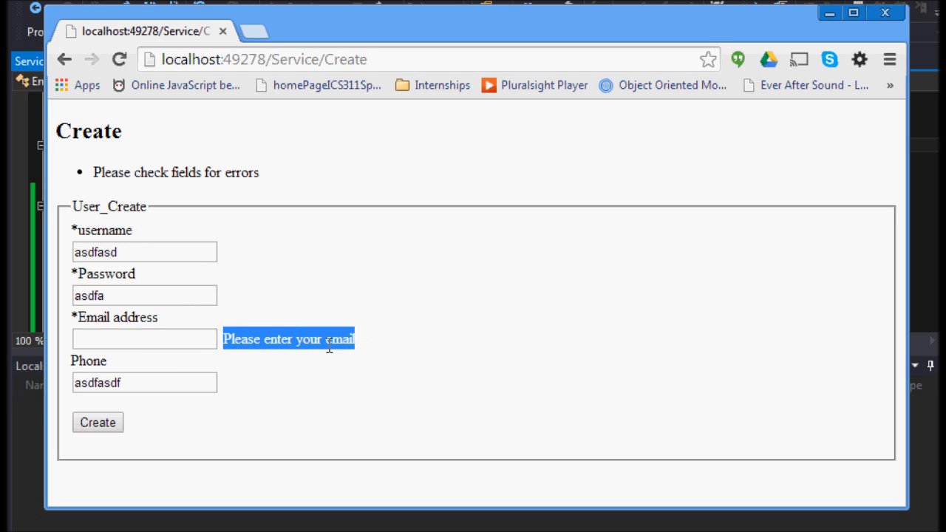
{"action": "left_click", "coordinate": [145, 338]}
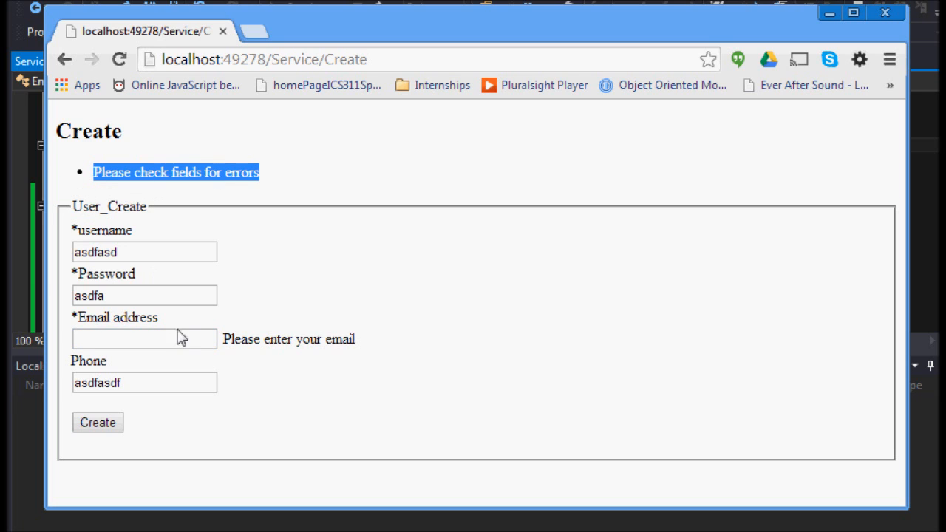
{"action": "mouse_move", "coordinate": [195, 189]}
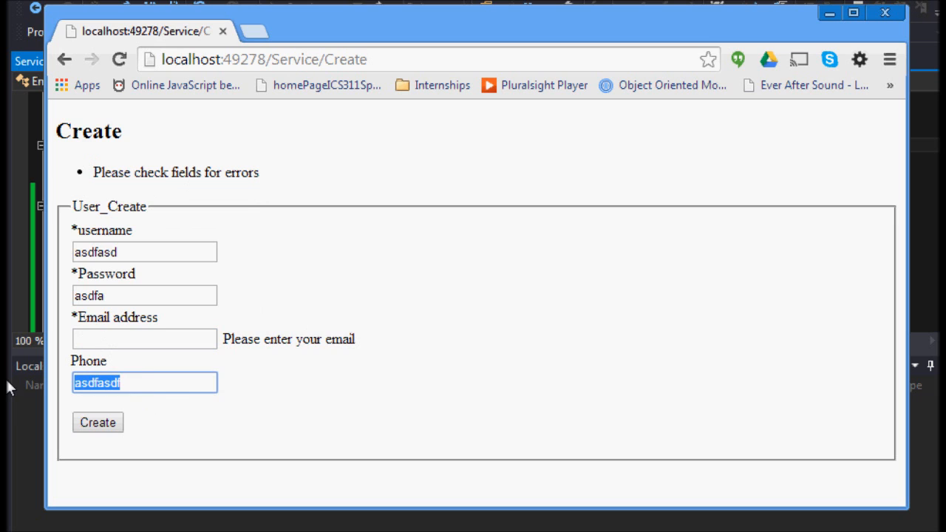
{"action": "left_click", "coordinate": [145, 339]}
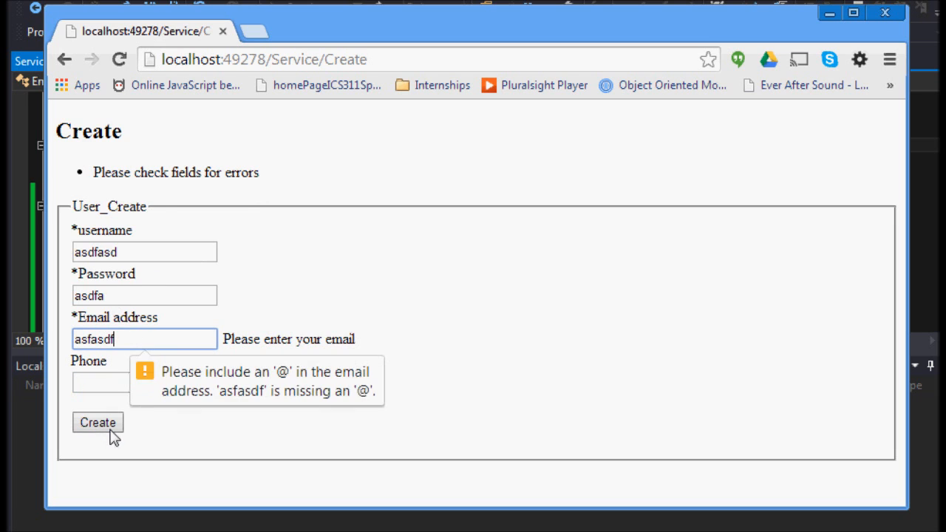
{"action": "mouse_move", "coordinate": [225, 373]}
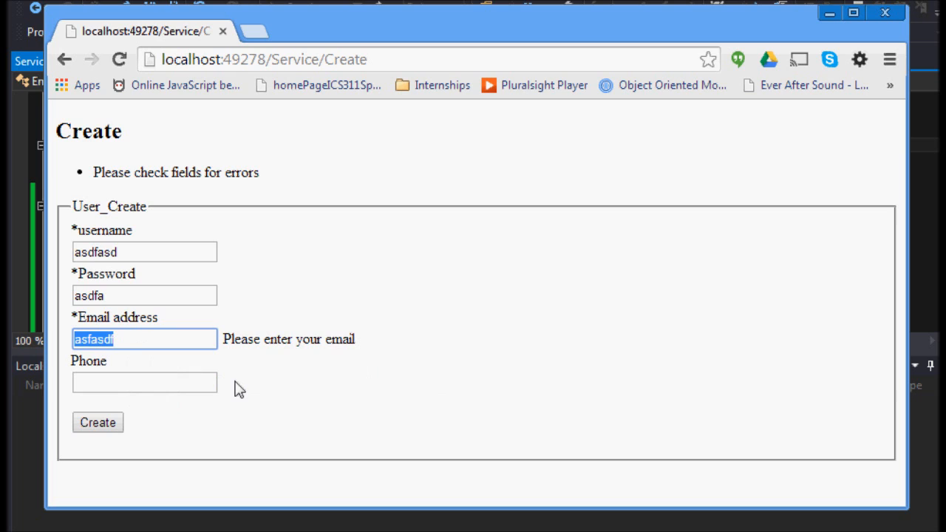
{"action": "type", "text": "example@example.com"}
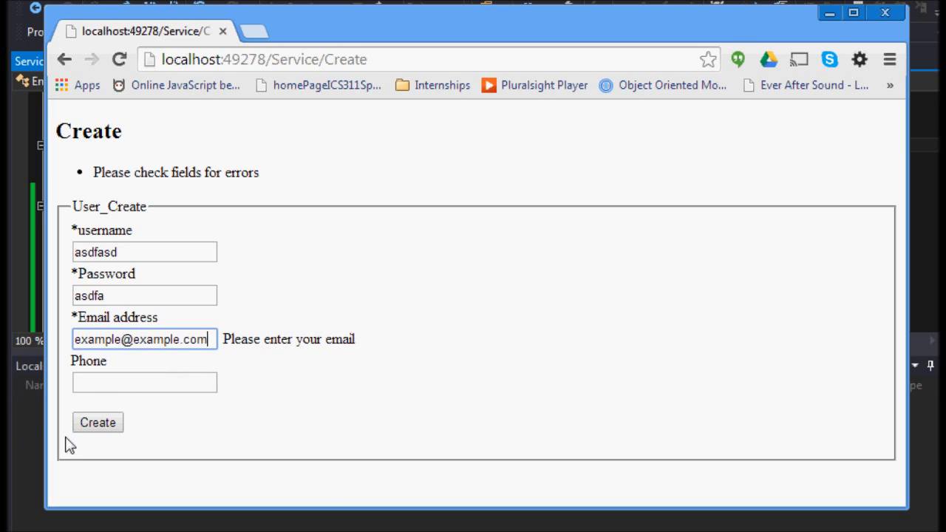
{"action": "left_click", "coordinate": [97, 423]}
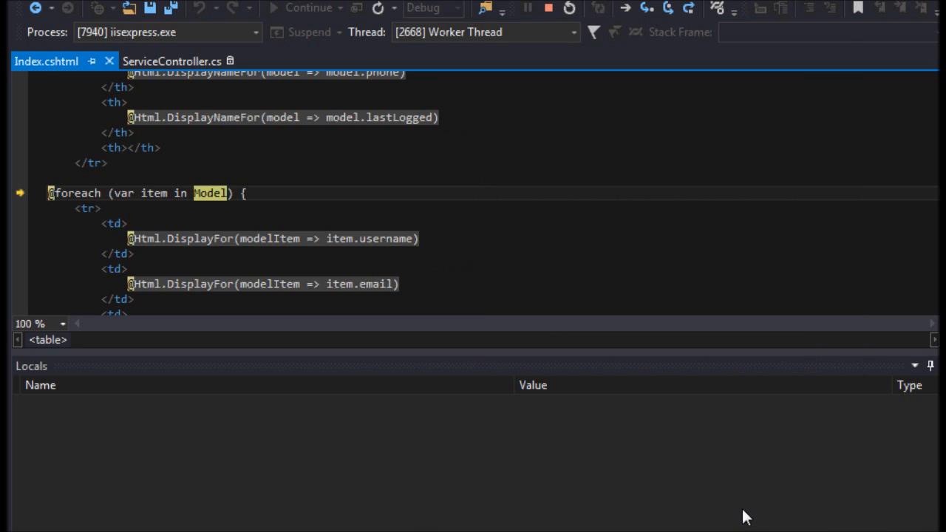
Step: View the "Object reference not set" exception details in Index.cshtml's foreach over Model
{"action": "left_click", "coordinate": [306, 9]}
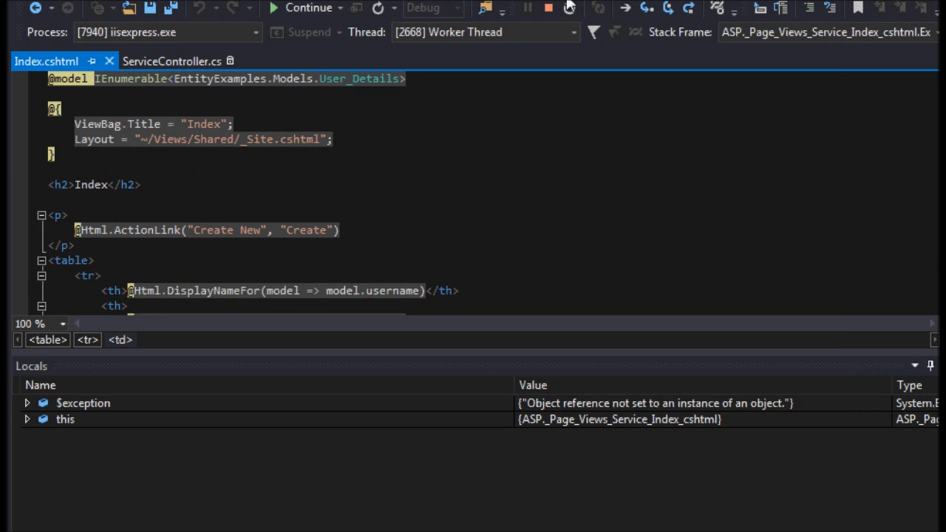
{"action": "scroll", "scroll_direction": "down", "scroll_amount": 3}
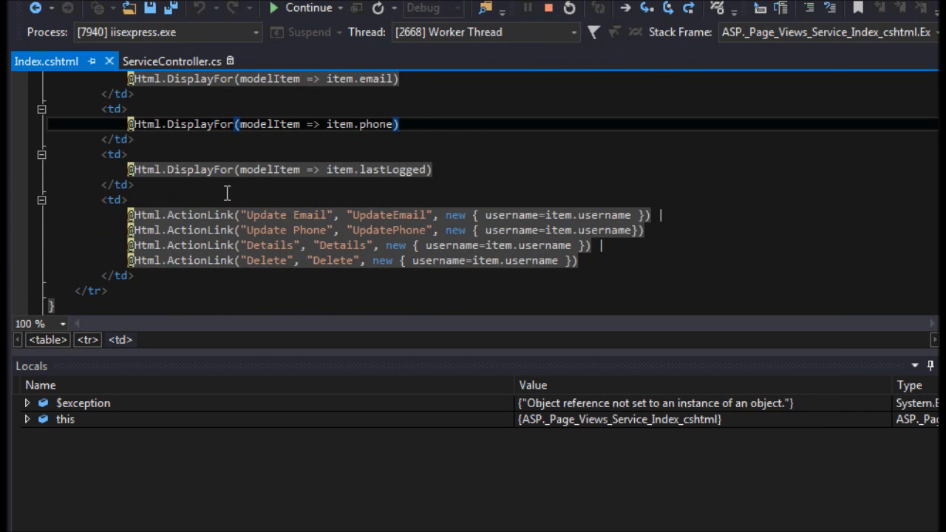